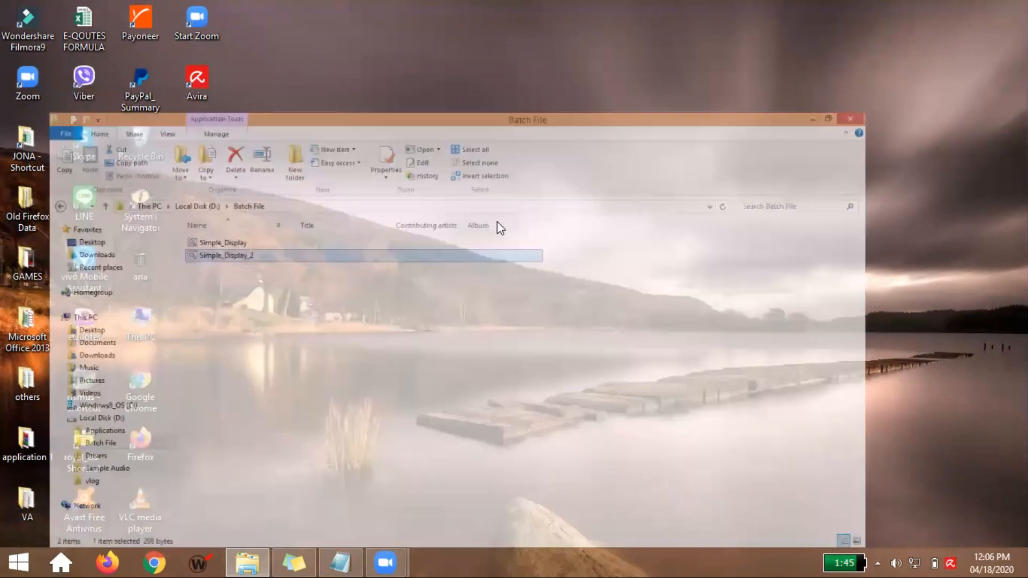
# Run the first batch program to show its three green welcome lines
pyautogui.doubleClick(225, 256)
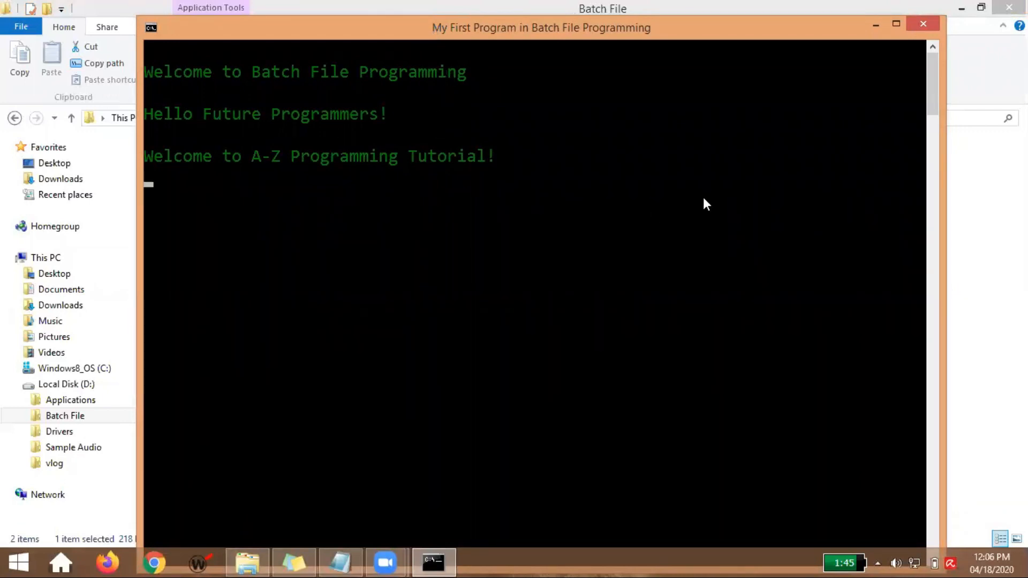
pyautogui.moveTo(542, 225)
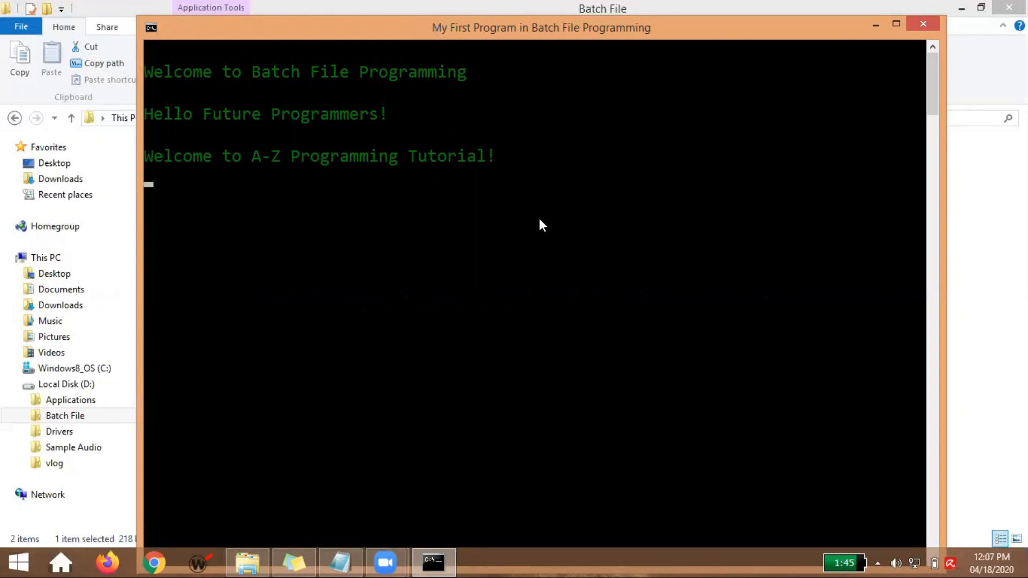
pyautogui.moveTo(548, 223)
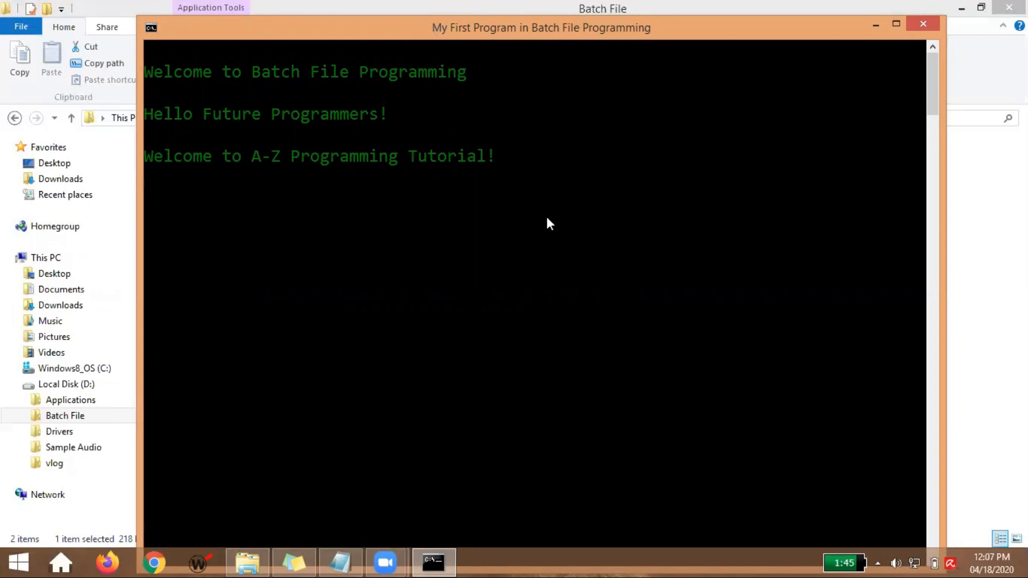
pyautogui.moveTo(552, 217)
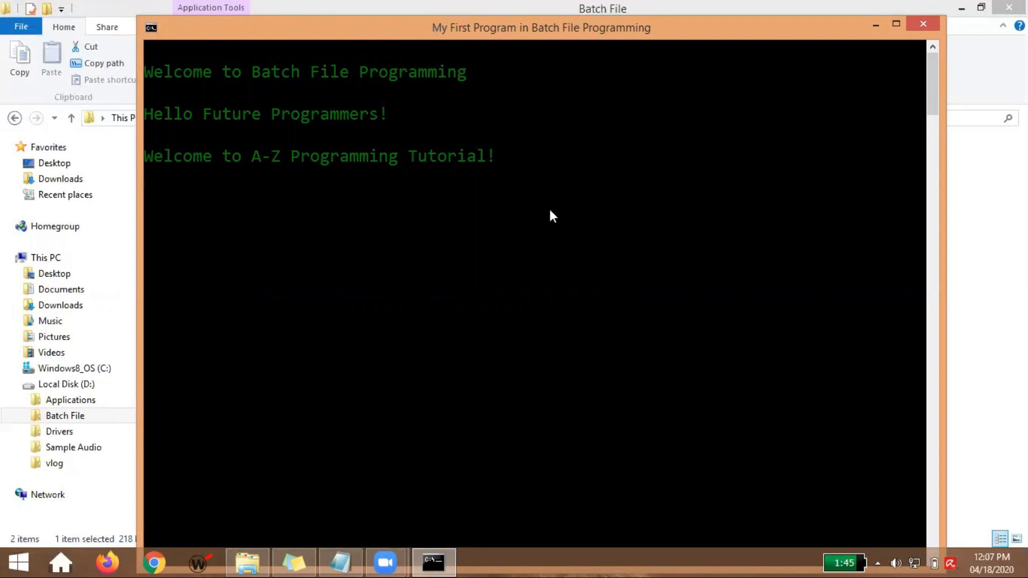
pyautogui.moveTo(576, 112)
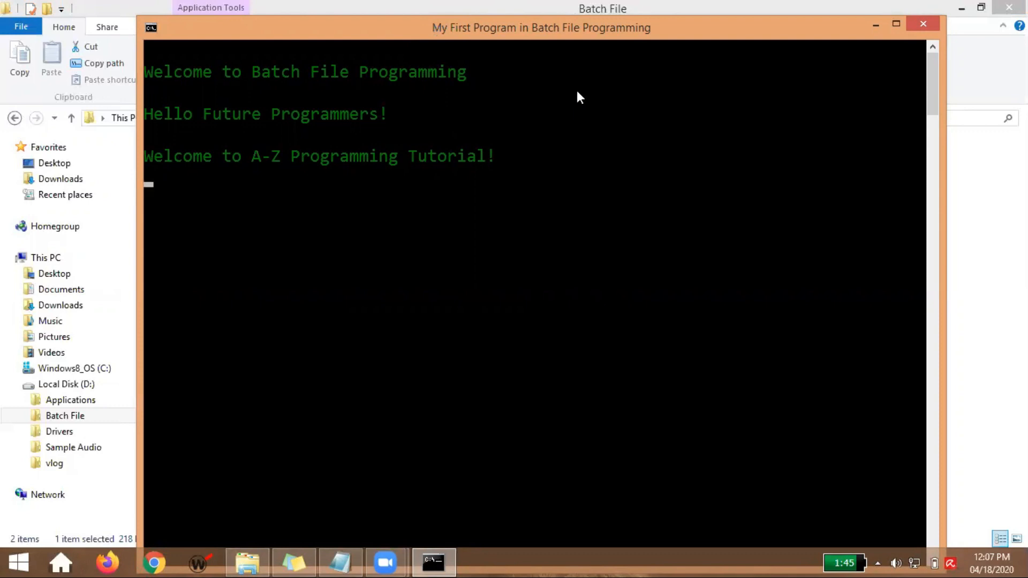
pyautogui.moveTo(532, 98)
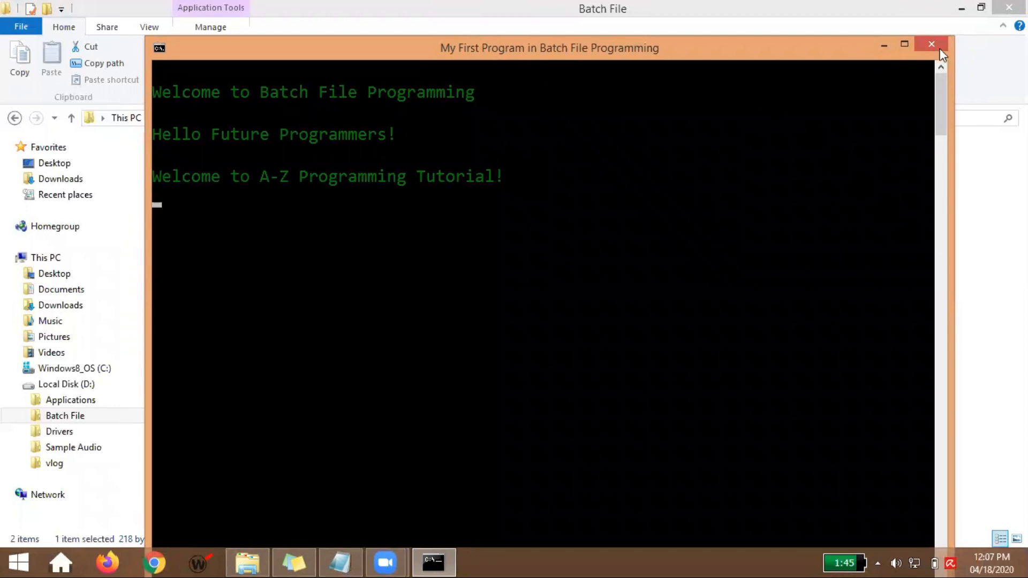
# Close the first console and run Simple_Display_2 through to exit
pyautogui.click(931, 45)
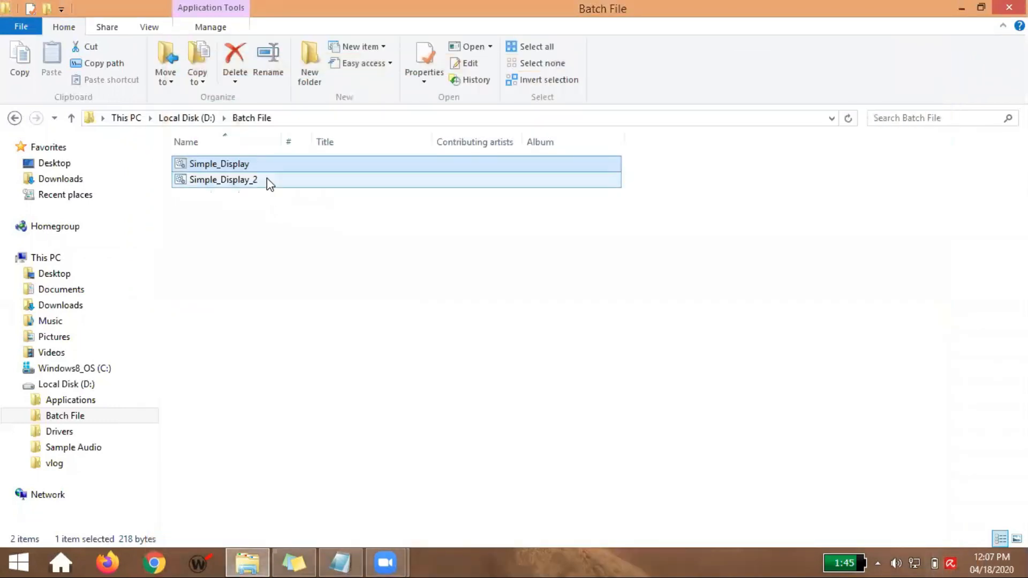
pyautogui.doubleClick(224, 180)
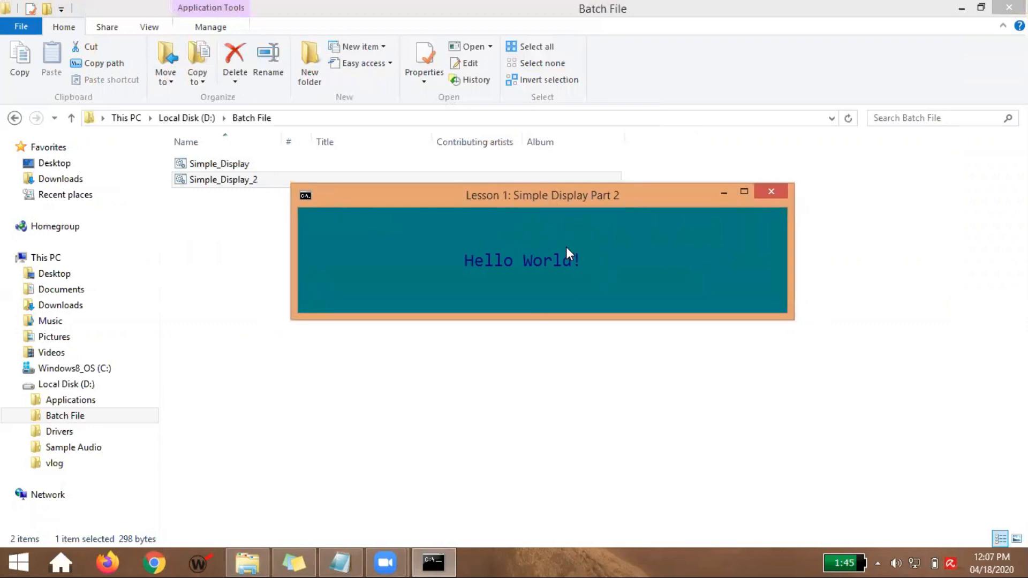
pyautogui.moveTo(519, 241)
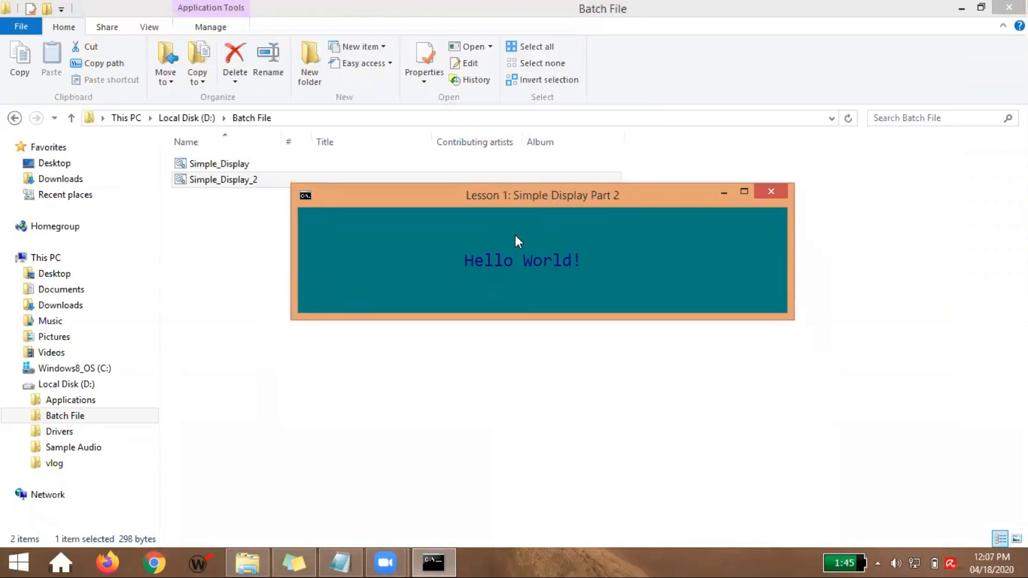
pyautogui.moveTo(636, 217)
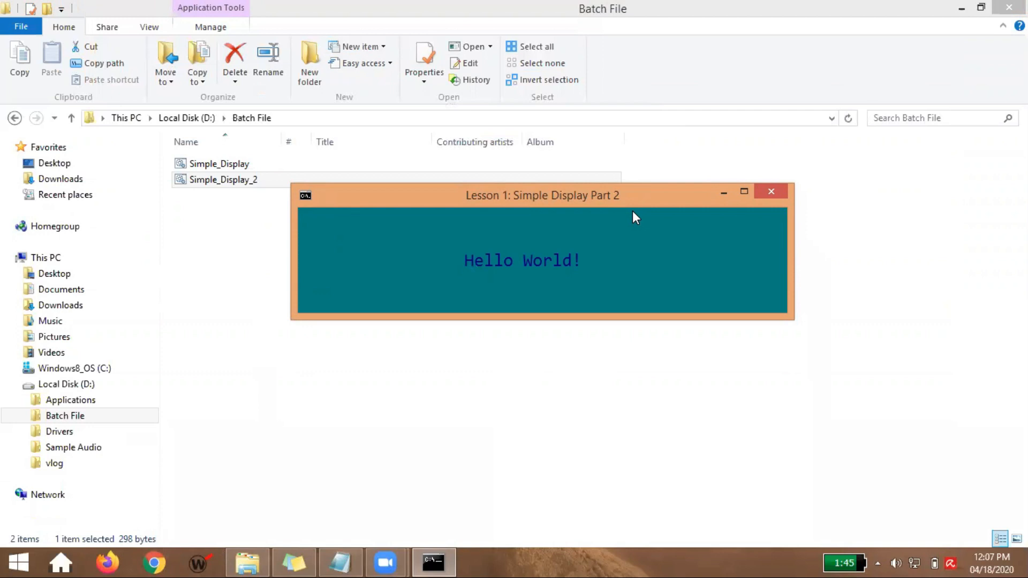
pyautogui.moveTo(649, 276)
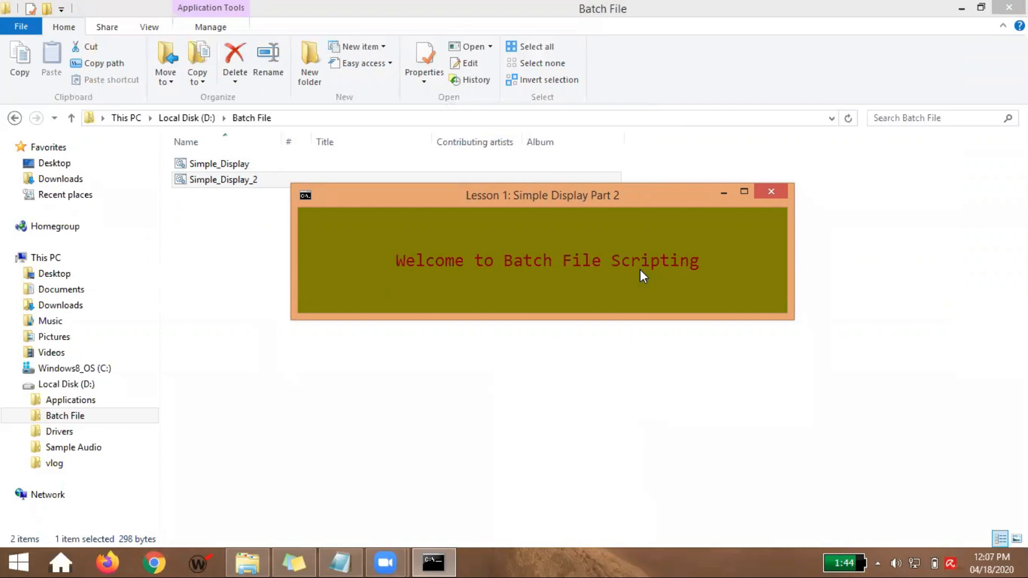
pyautogui.moveTo(489, 268)
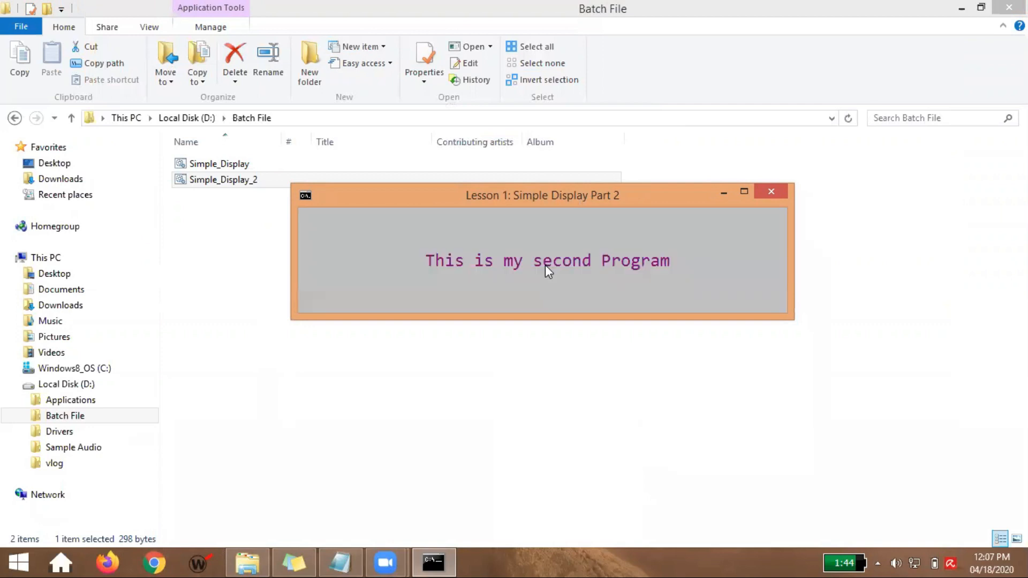
pyautogui.click(772, 191)
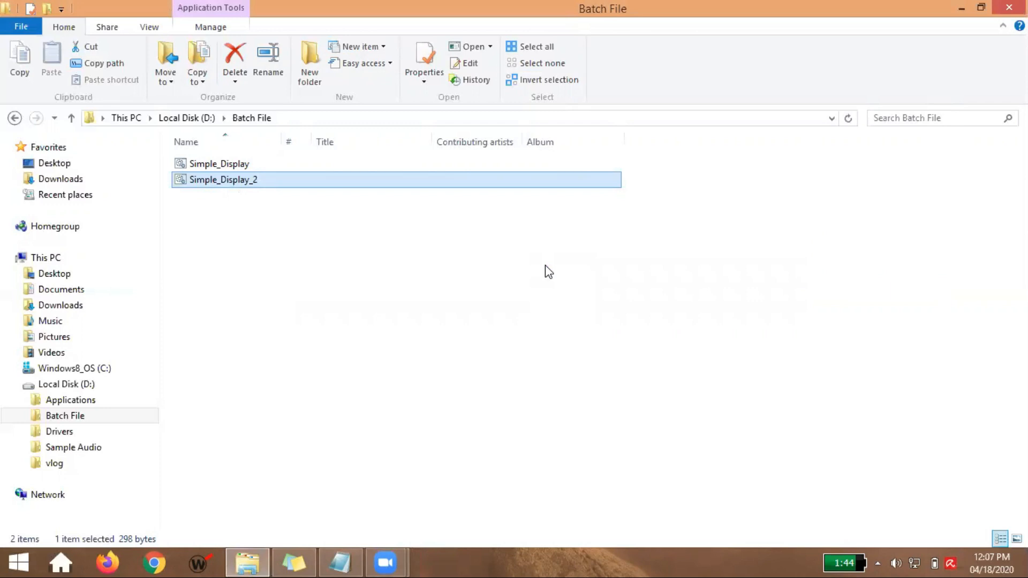
pyautogui.moveTo(268, 198)
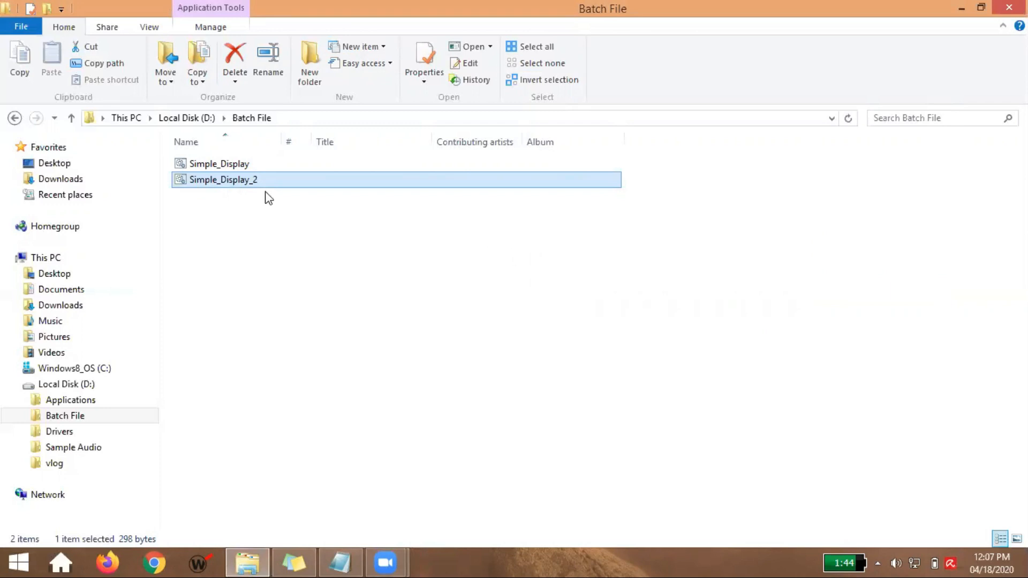
# Run Simple_Display_2, move its console lower, close it and run it again
pyautogui.doubleClick(223, 179)
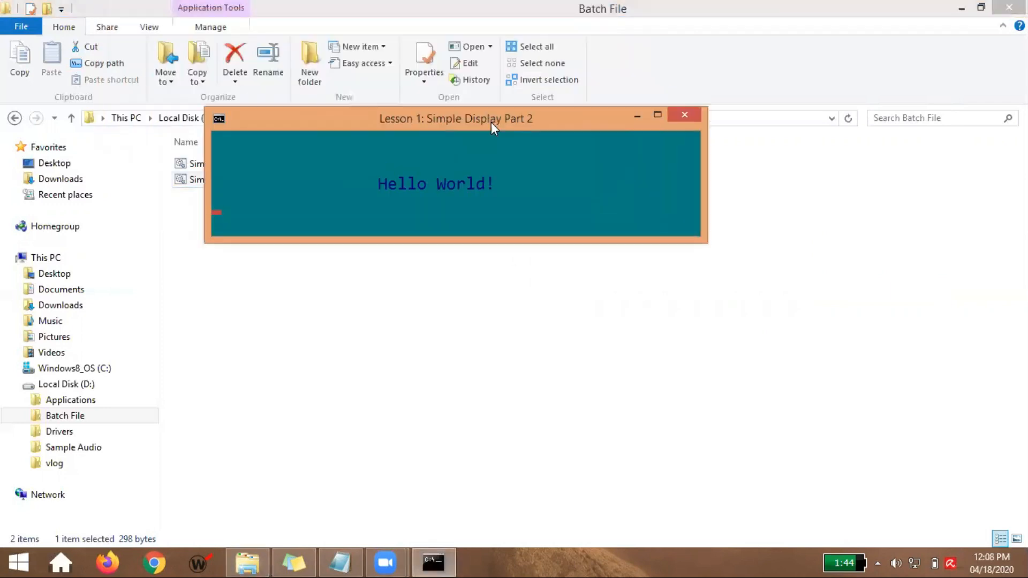
pyautogui.moveTo(457, 119); pyautogui.dragTo(566, 193)
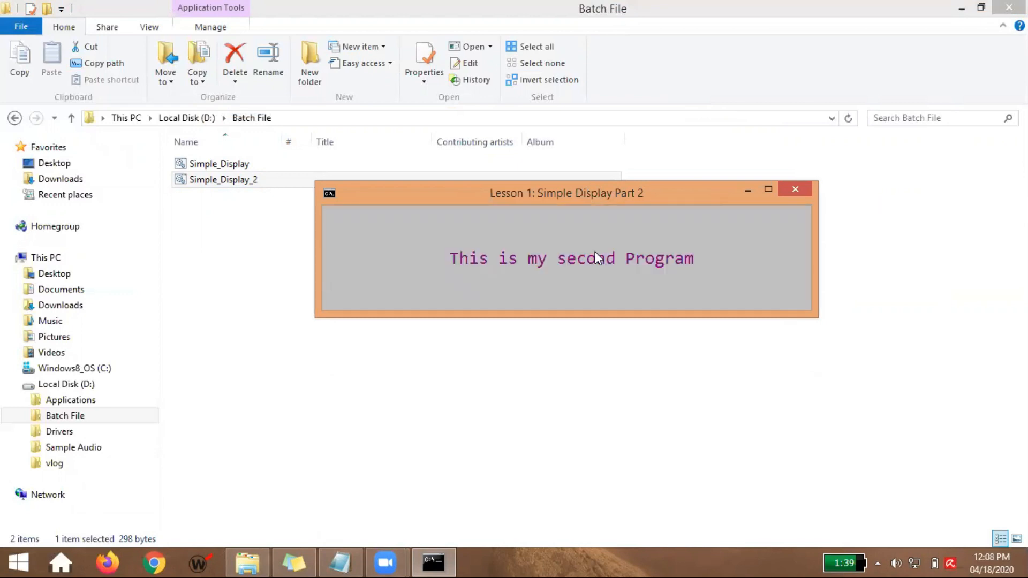
pyautogui.click(796, 189)
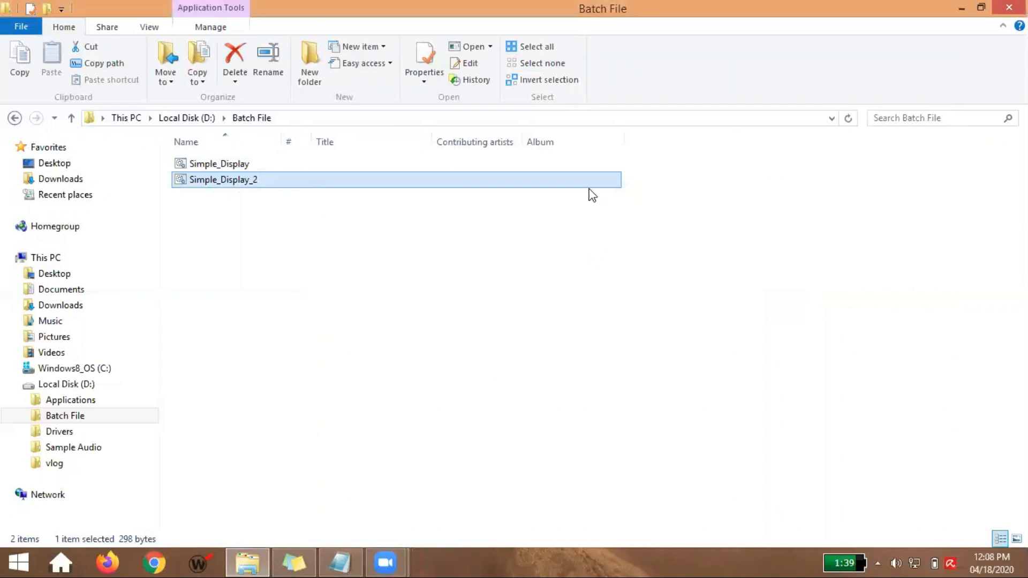
pyautogui.moveTo(637, 44)
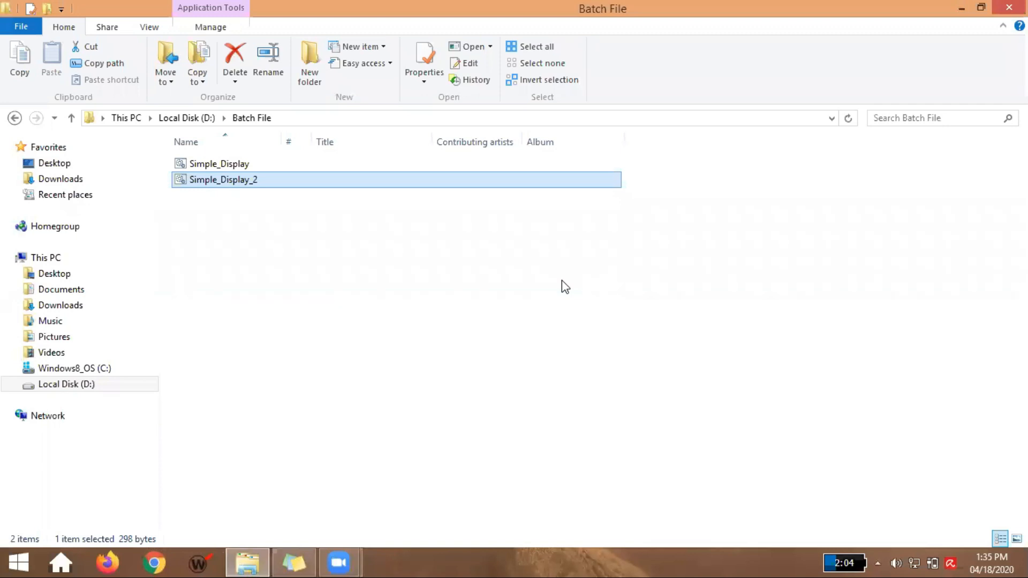
pyautogui.moveTo(270, 200)
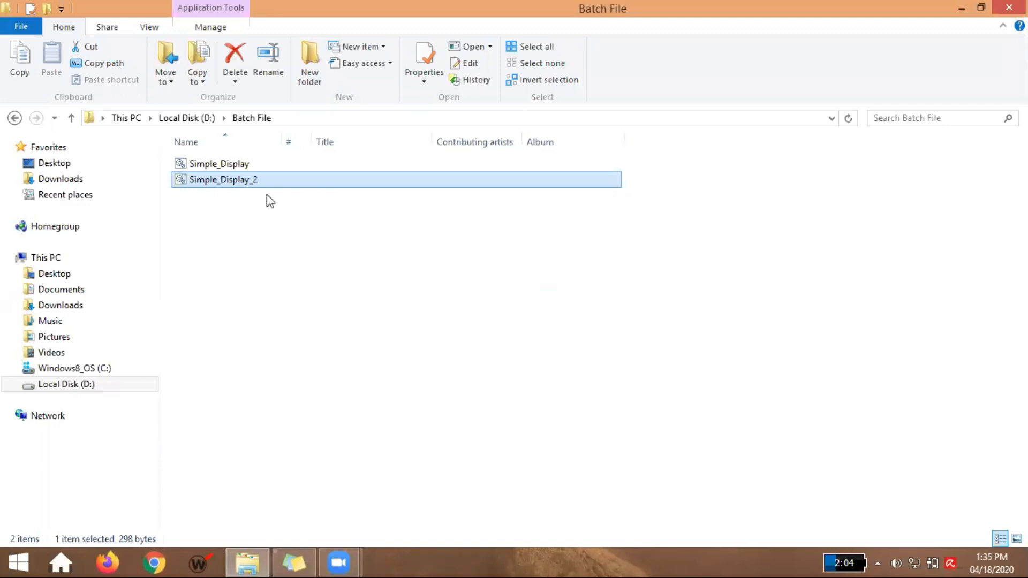
pyautogui.moveTo(280, 191)
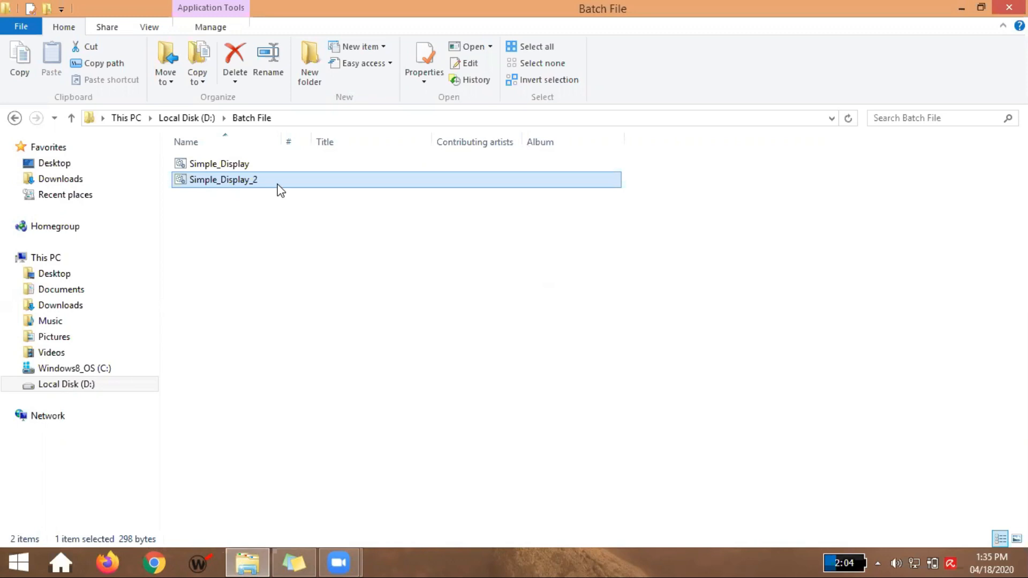
pyautogui.moveTo(255, 187)
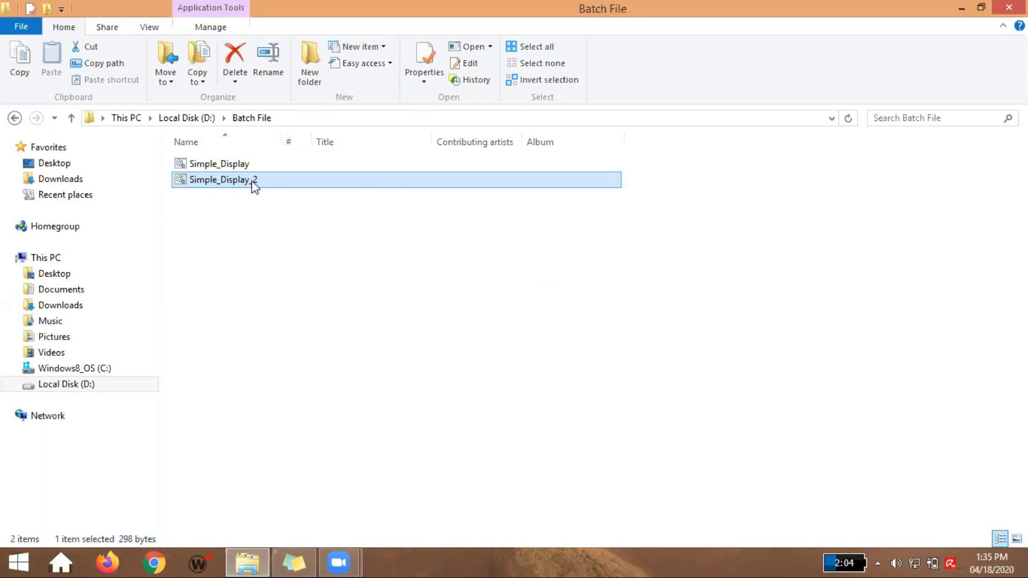
pyautogui.doubleClick(222, 179)
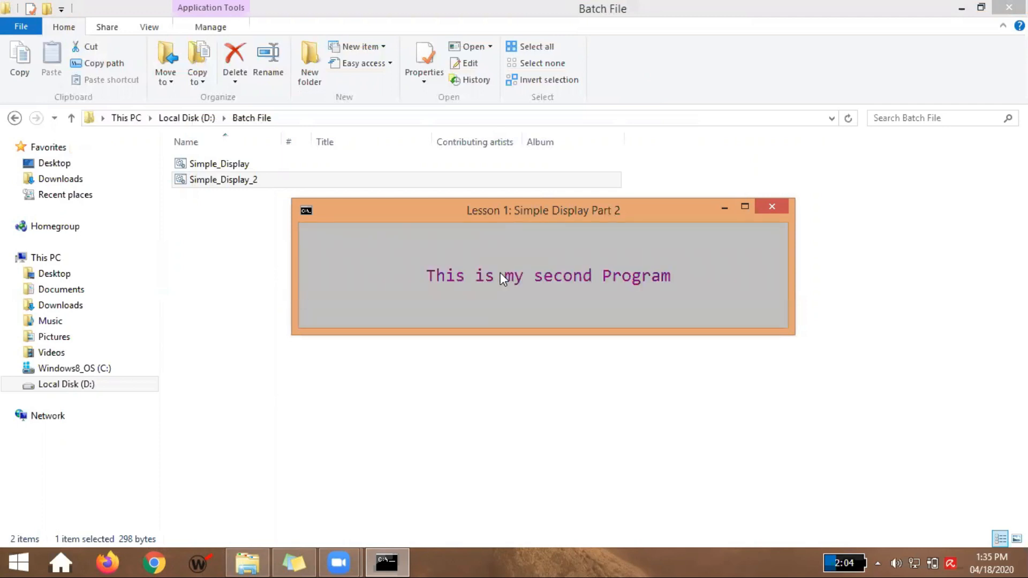
# Close the console and select Simple_Display_2 in the Batch File folder
pyautogui.click(772, 206)
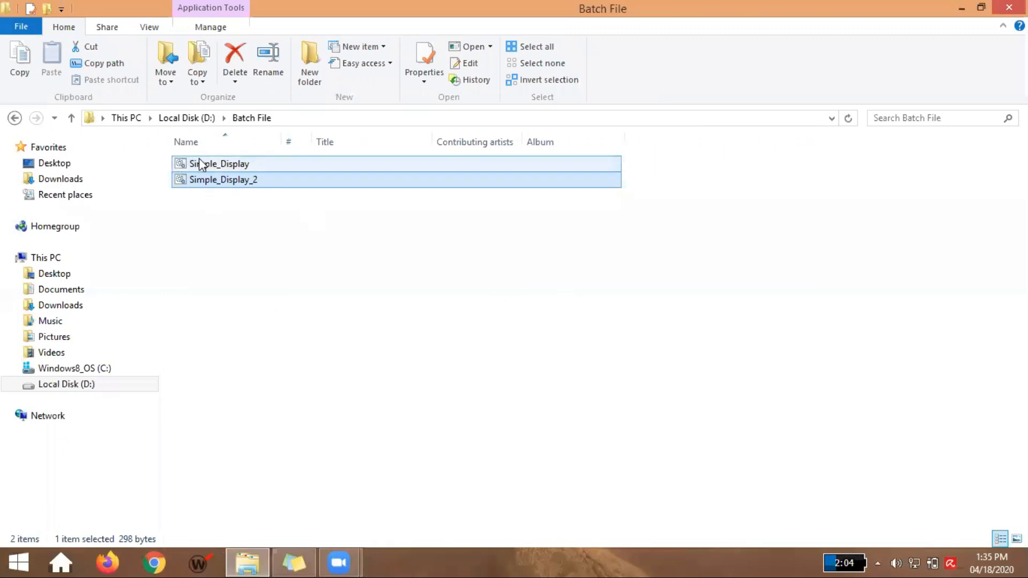
pyautogui.doubleClick(220, 163)
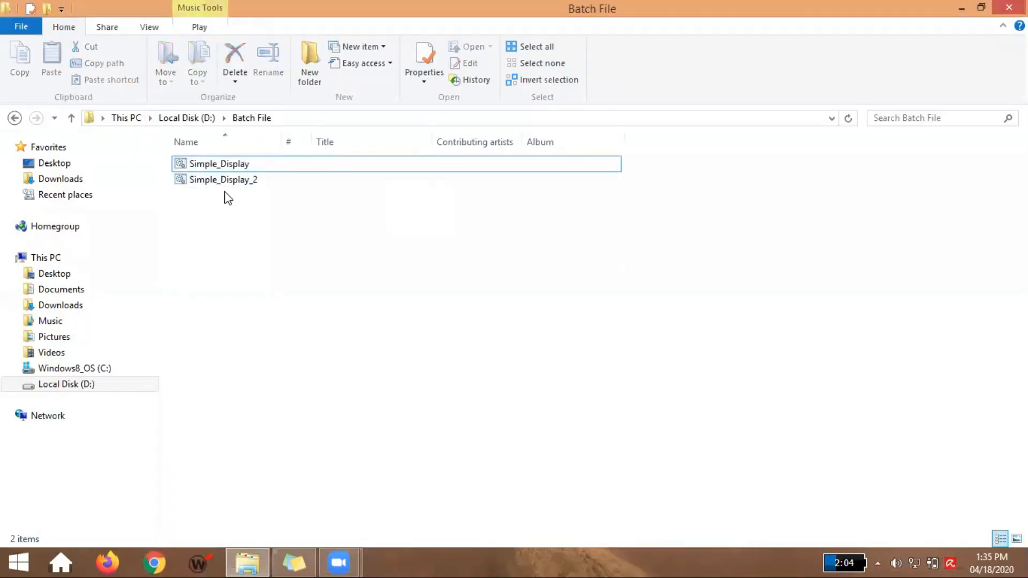
pyautogui.click(223, 163)
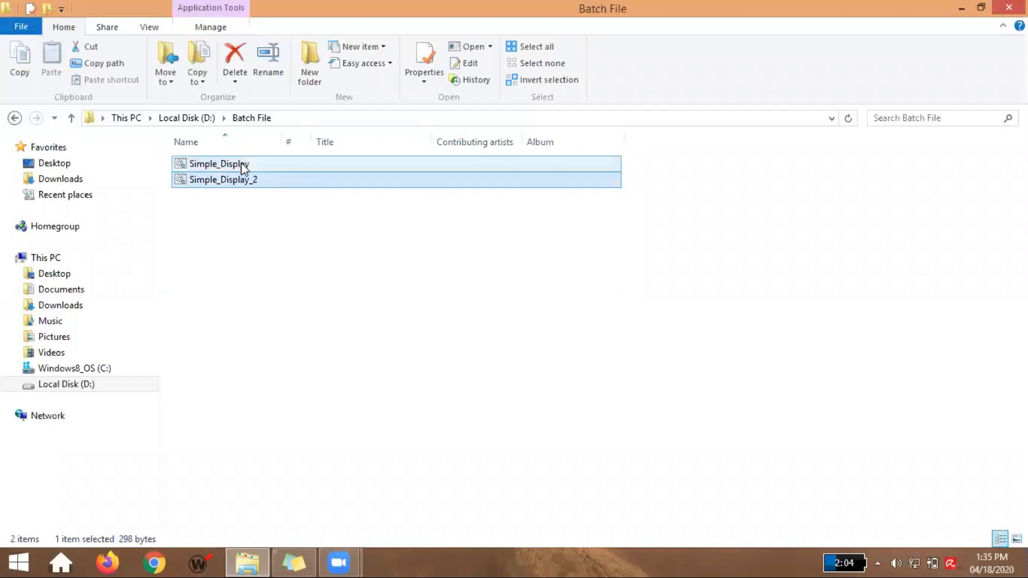
pyautogui.click(224, 179)
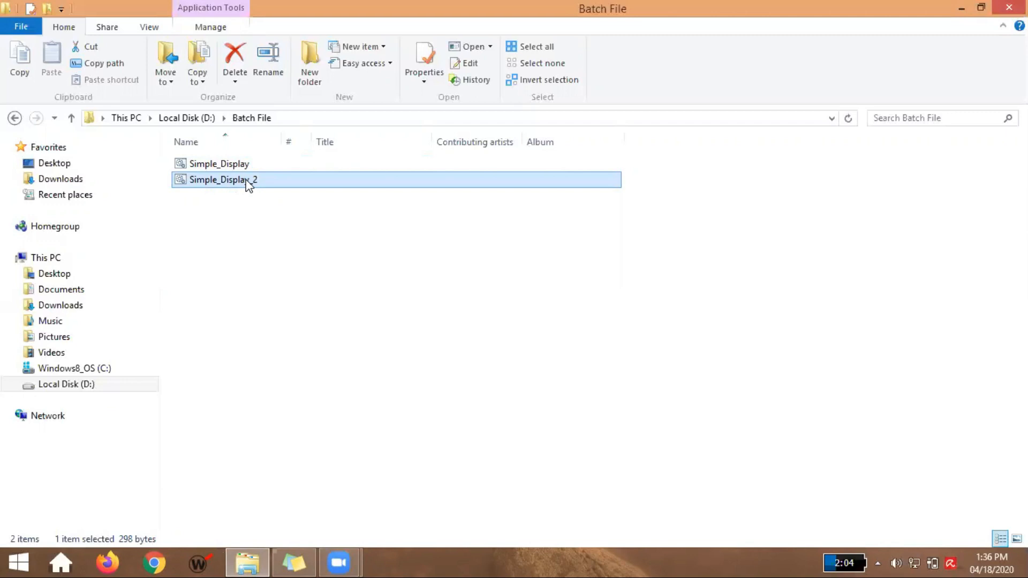
# Edit Simple_Display_2 in Notepad and review its echo lines and the File and Help menus
pyautogui.rightClick(225, 180)
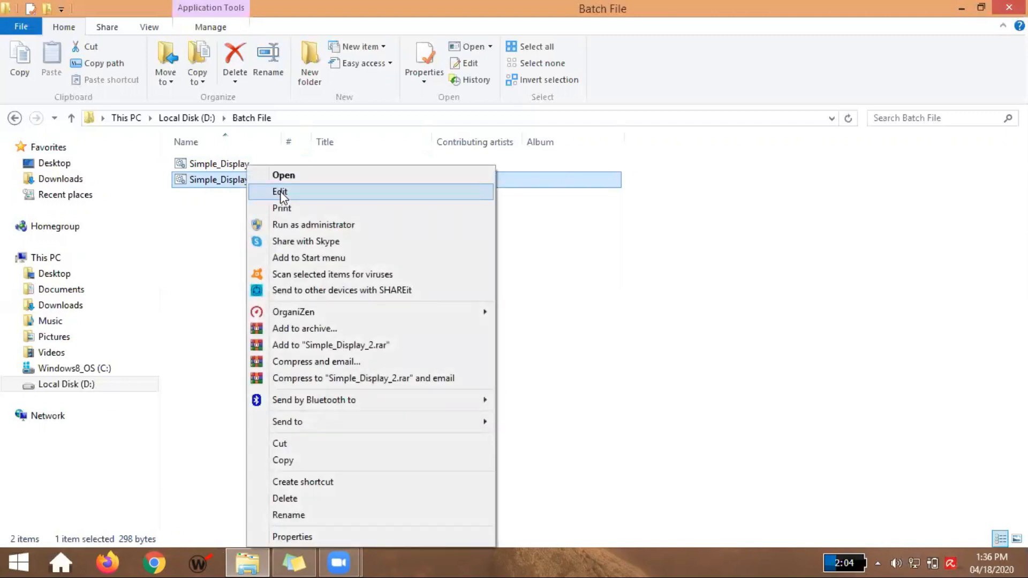
pyautogui.click(280, 191)
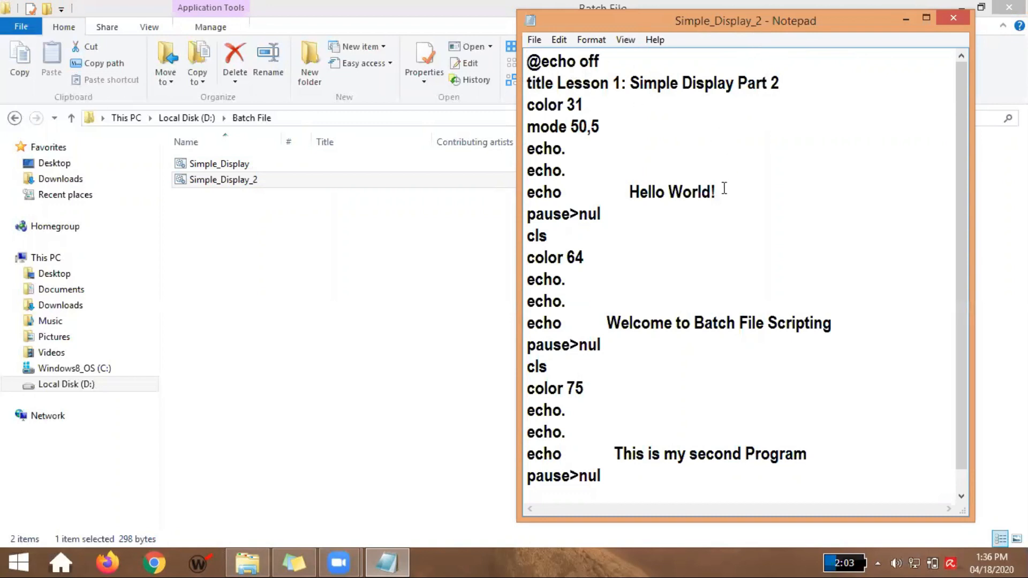
pyautogui.moveTo(572, 472)
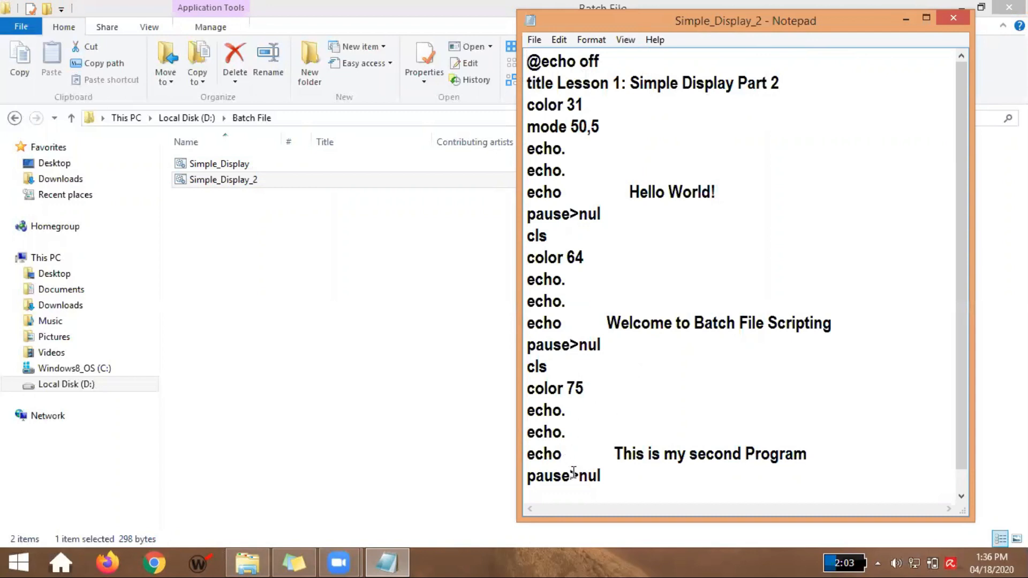
pyautogui.moveTo(613, 211)
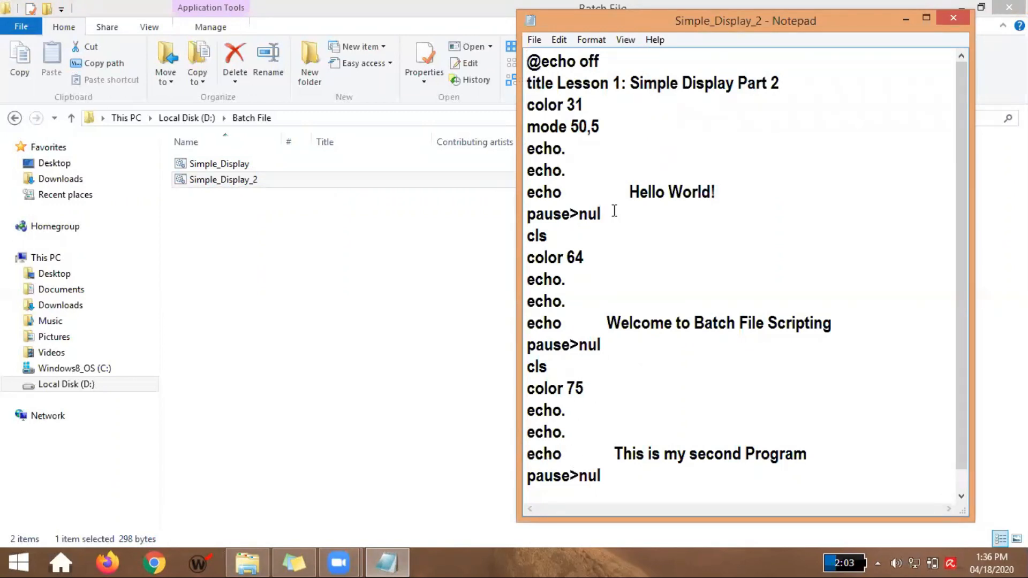
pyautogui.moveTo(590, 230)
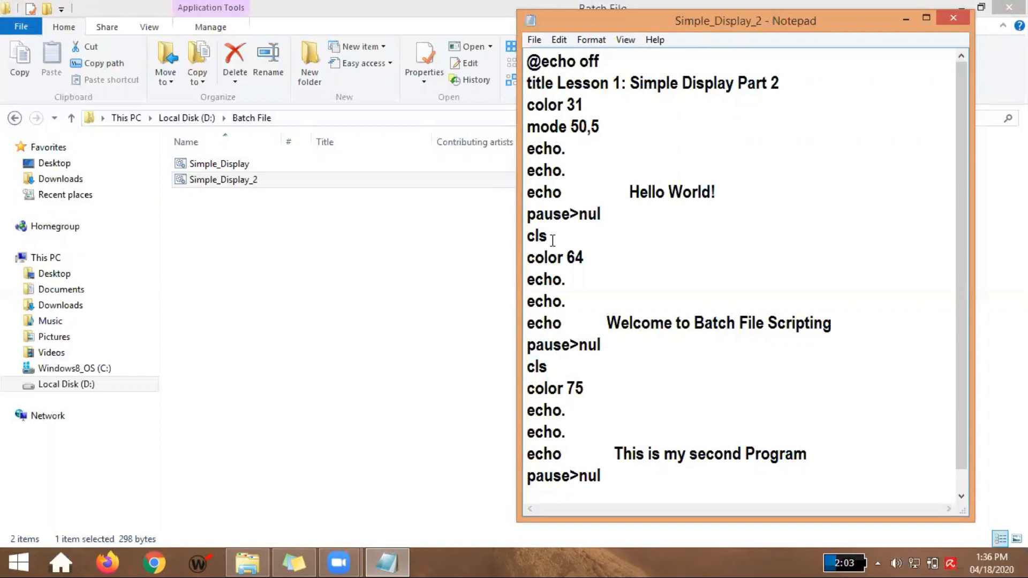
pyautogui.moveTo(577, 256)
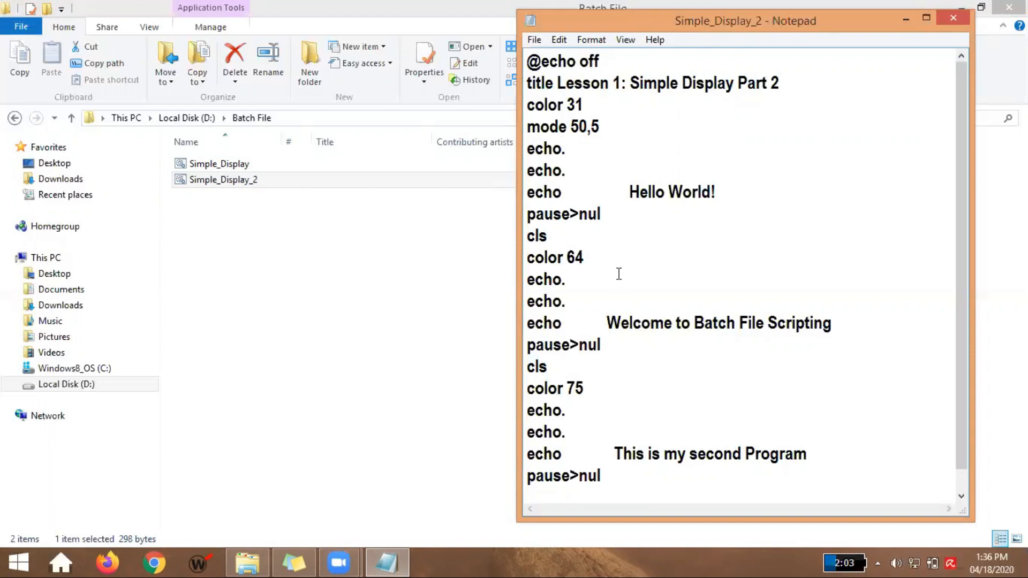
pyautogui.click(564, 149)
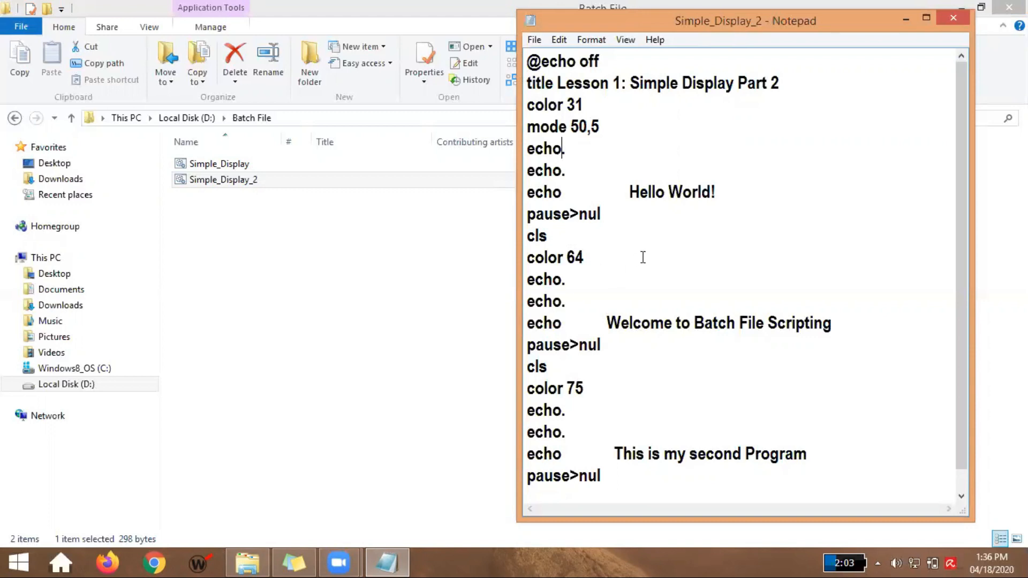
pyautogui.click(533, 40)
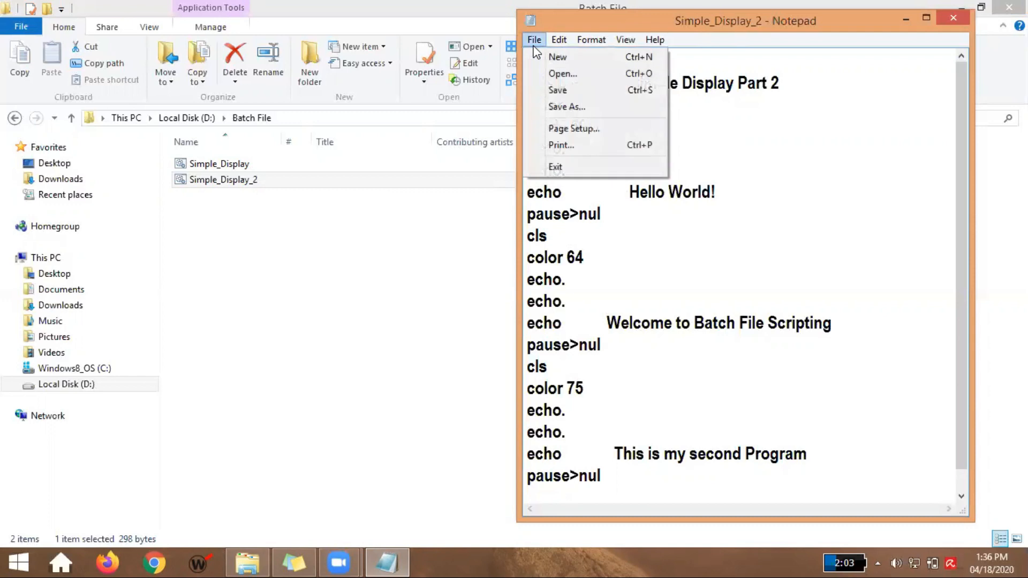
pyautogui.click(653, 40)
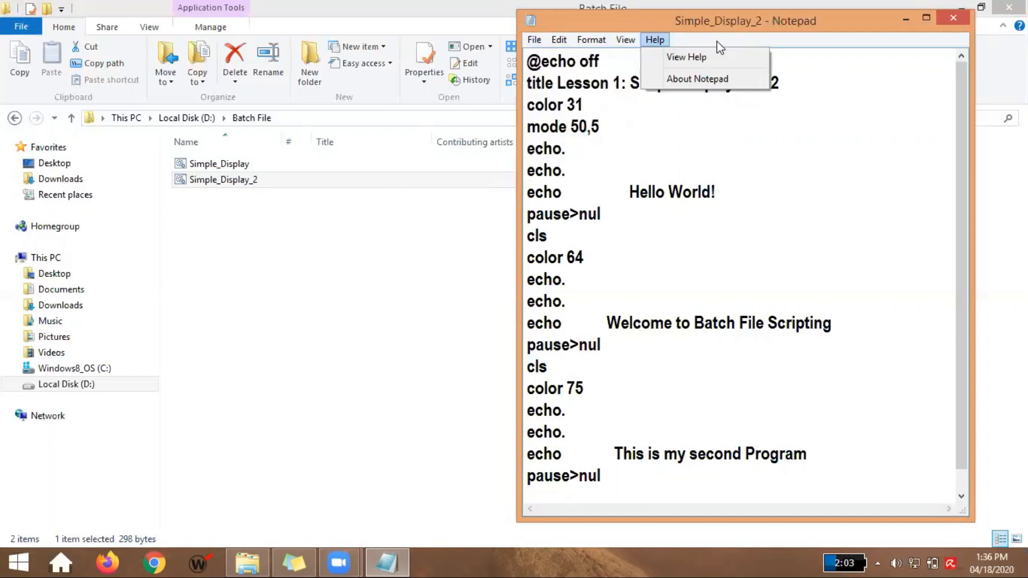
pyautogui.moveTo(706, 35)
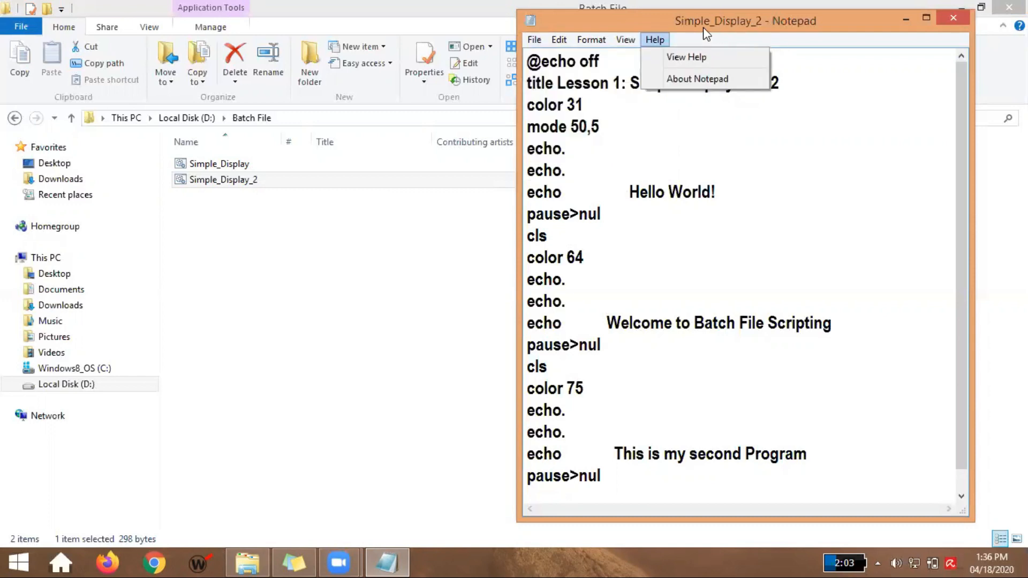
pyautogui.moveTo(721, 33)
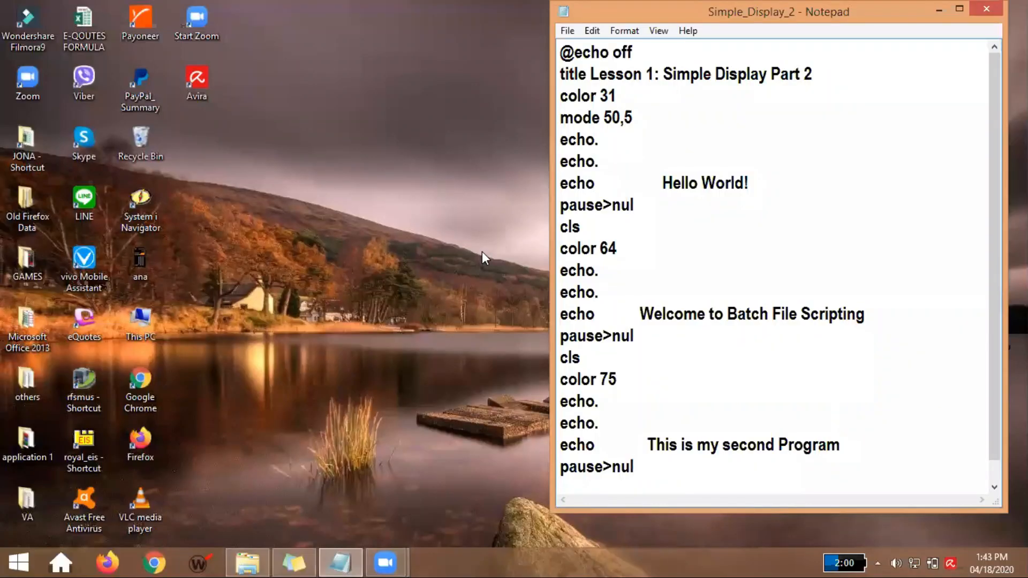
pyautogui.moveTo(484, 269)
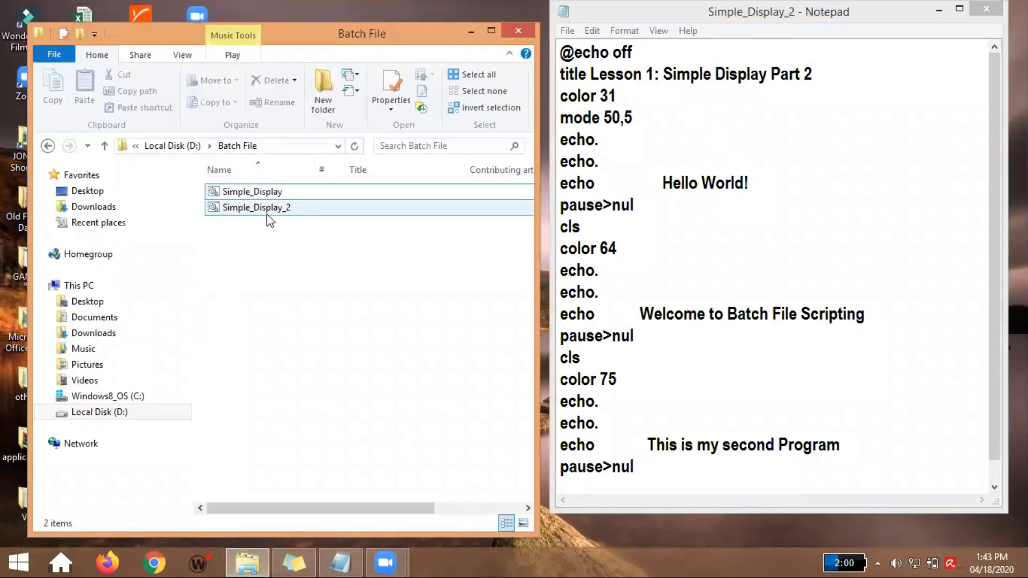
# Run Simple_Display_2 beside its Notepad script, showing Hello World on teal
pyautogui.doubleClick(251, 190)
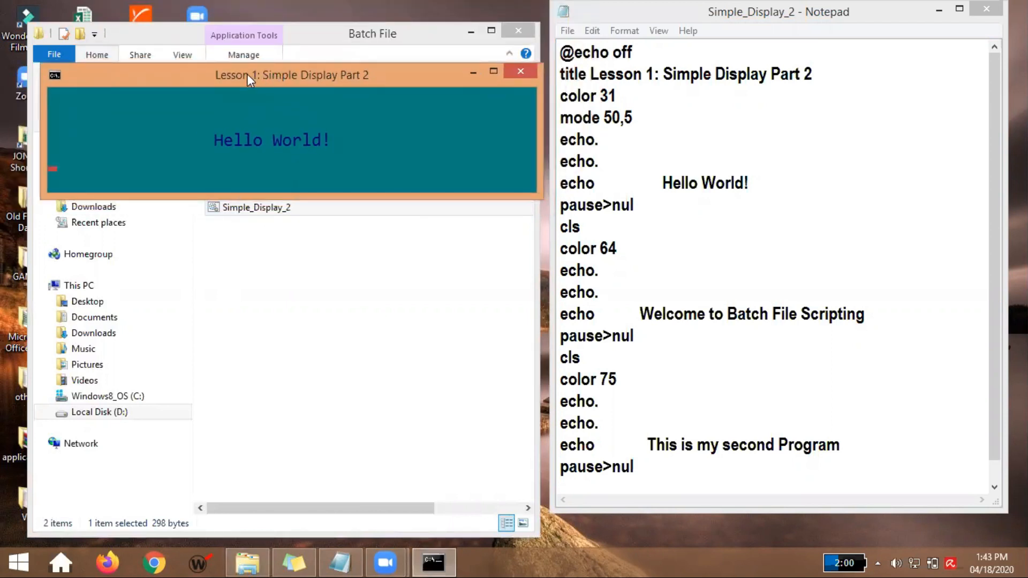
pyautogui.moveTo(440, 121)
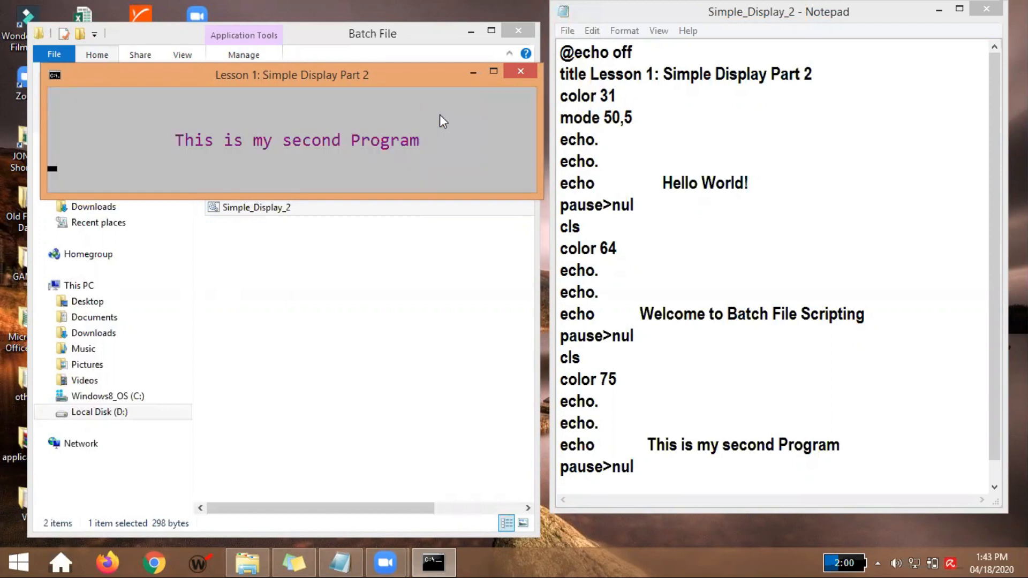
# End the run at its last screen and relaunch Simple_Display_2 showing Hello World
pyautogui.click(520, 71)
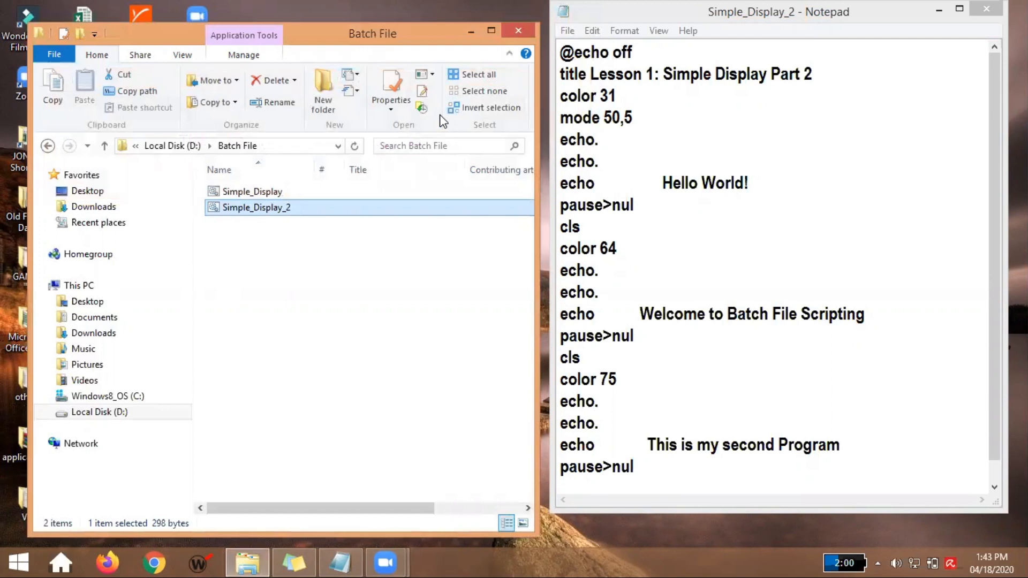
pyautogui.doubleClick(256, 207)
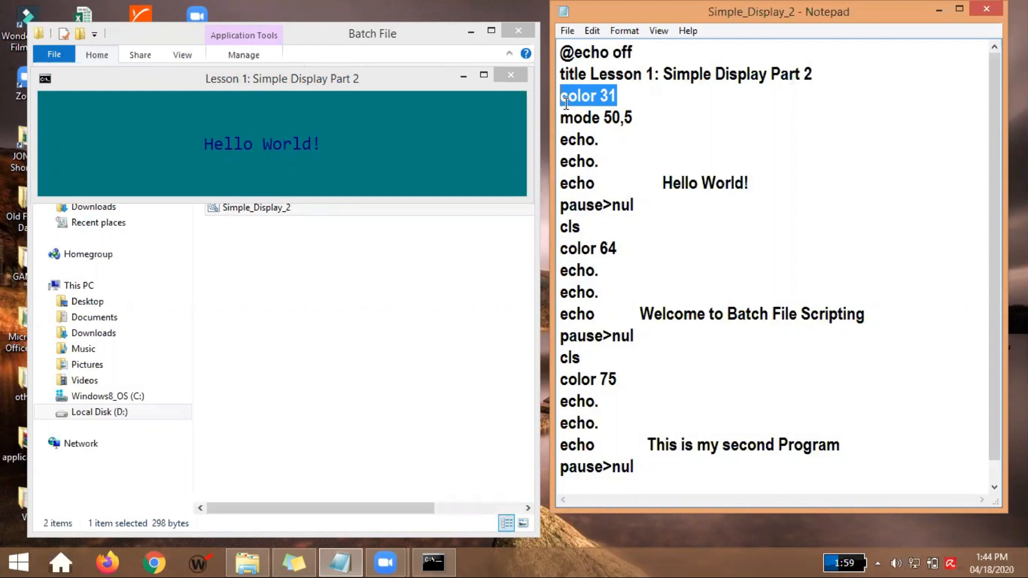
pyautogui.click(590, 97)
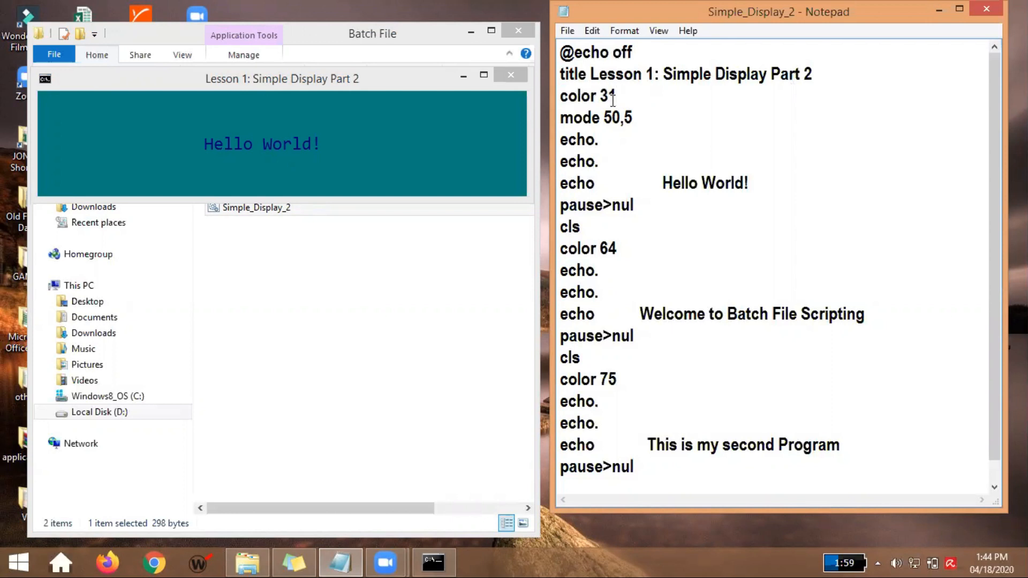
pyautogui.doubleClick(599, 95)
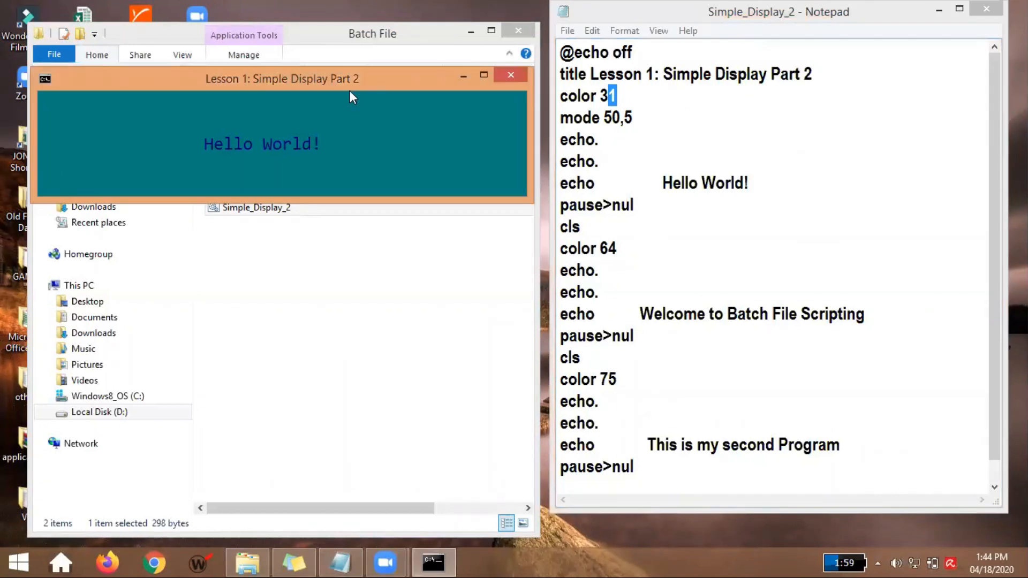
pyautogui.moveTo(294, 185)
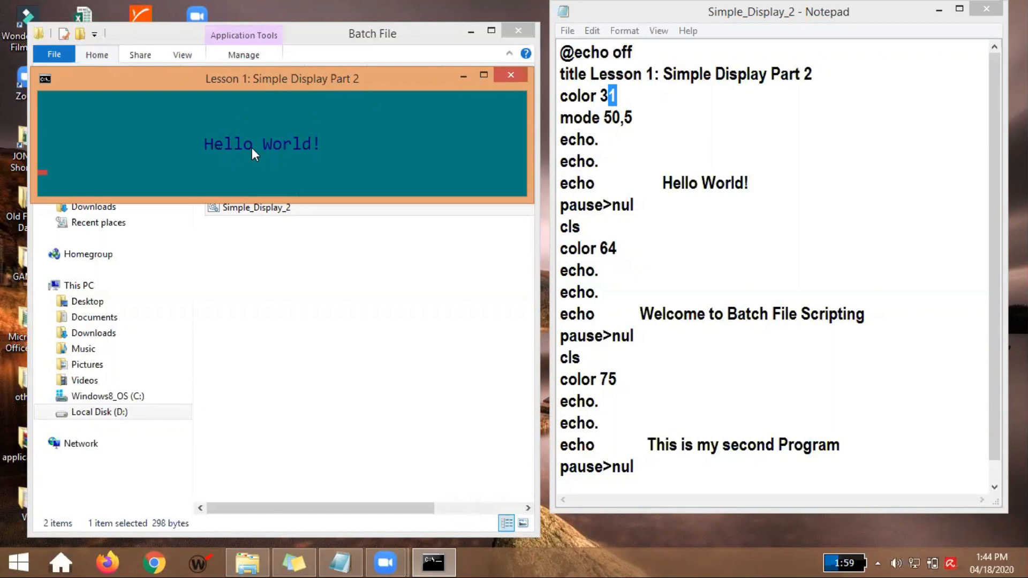
pyautogui.moveTo(294, 150)
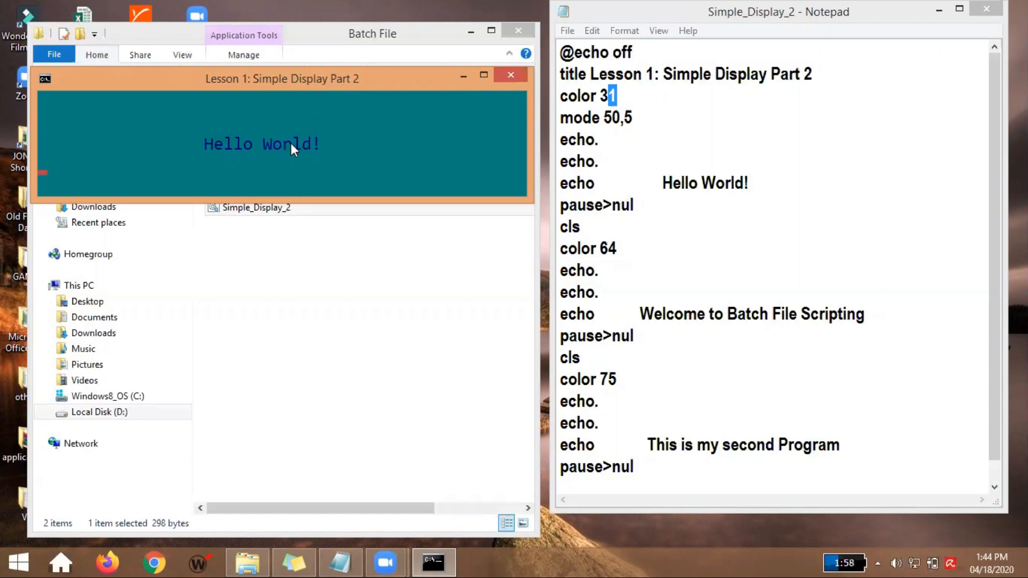
pyautogui.moveTo(588, 119)
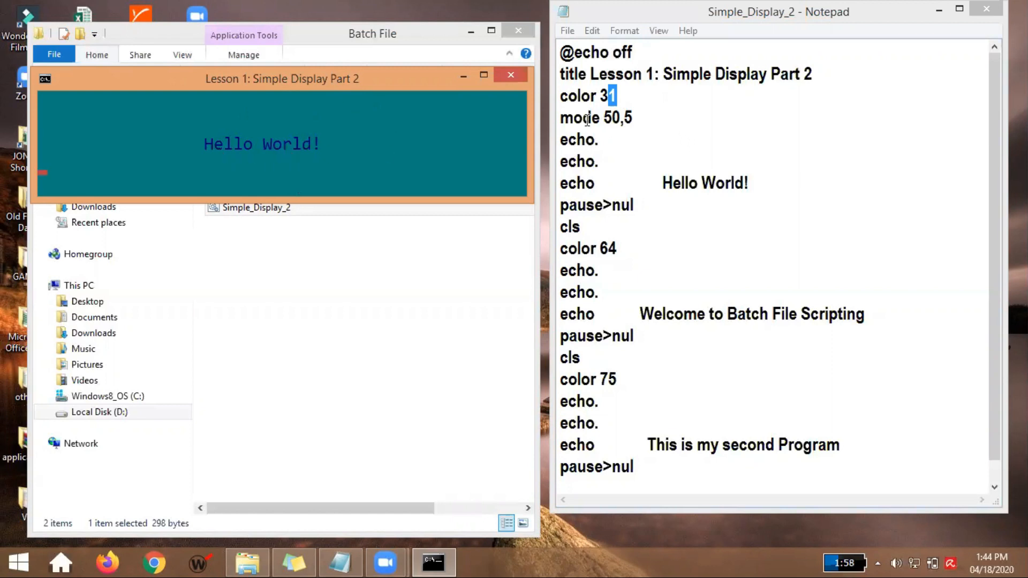
pyautogui.doubleClick(594, 118)
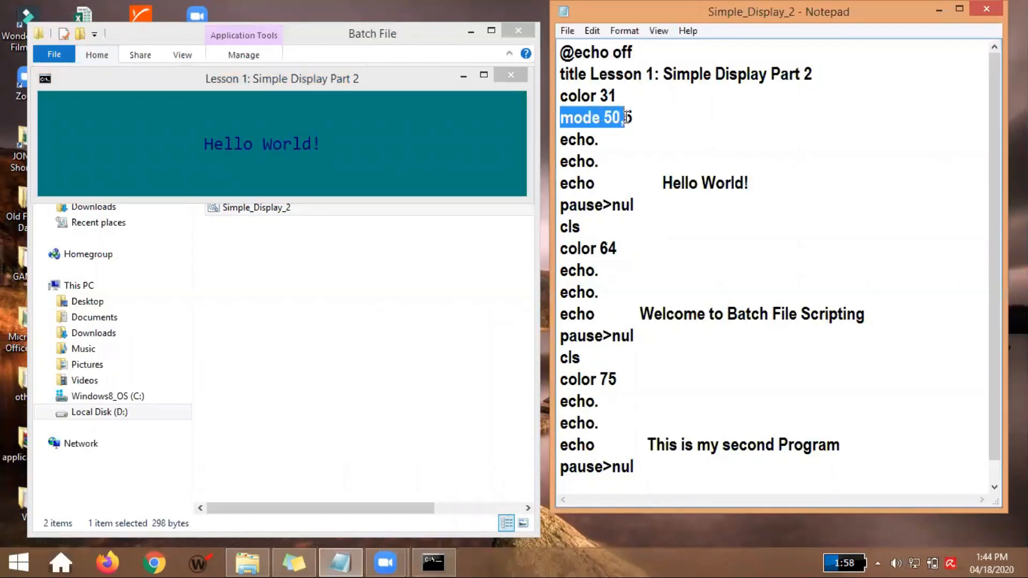
pyautogui.write('5')
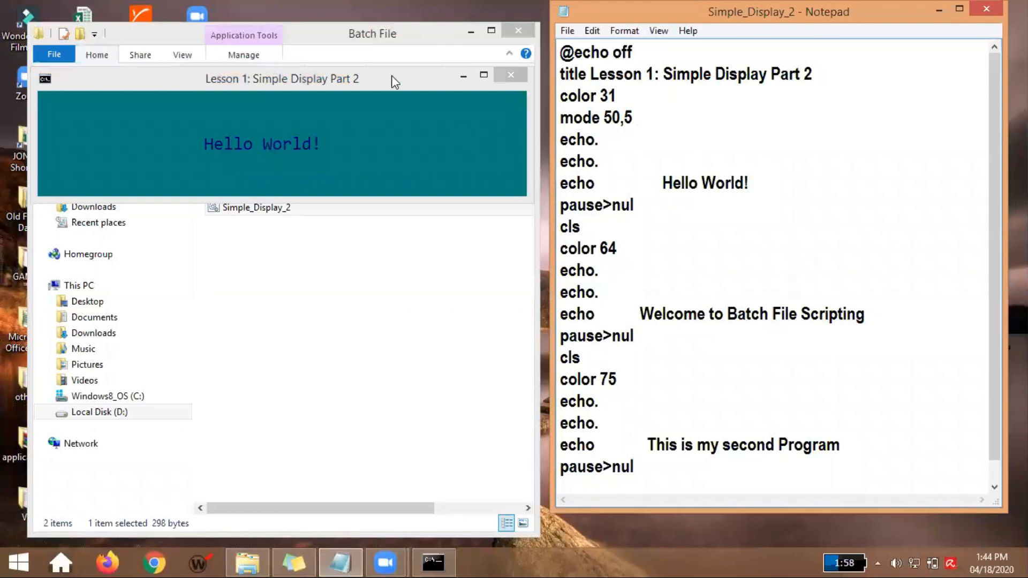
pyautogui.click(282, 78)
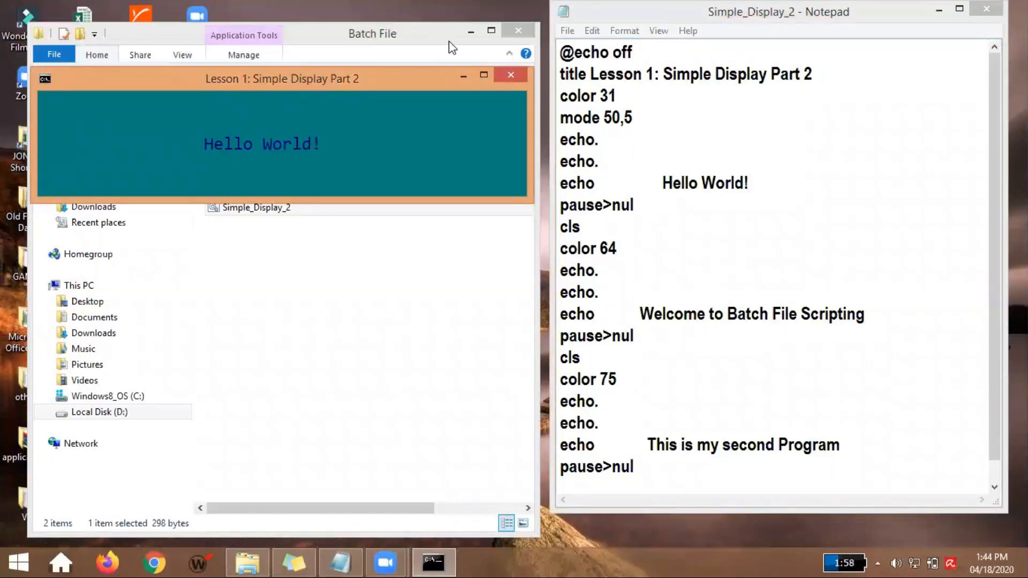
pyautogui.moveTo(476, 109)
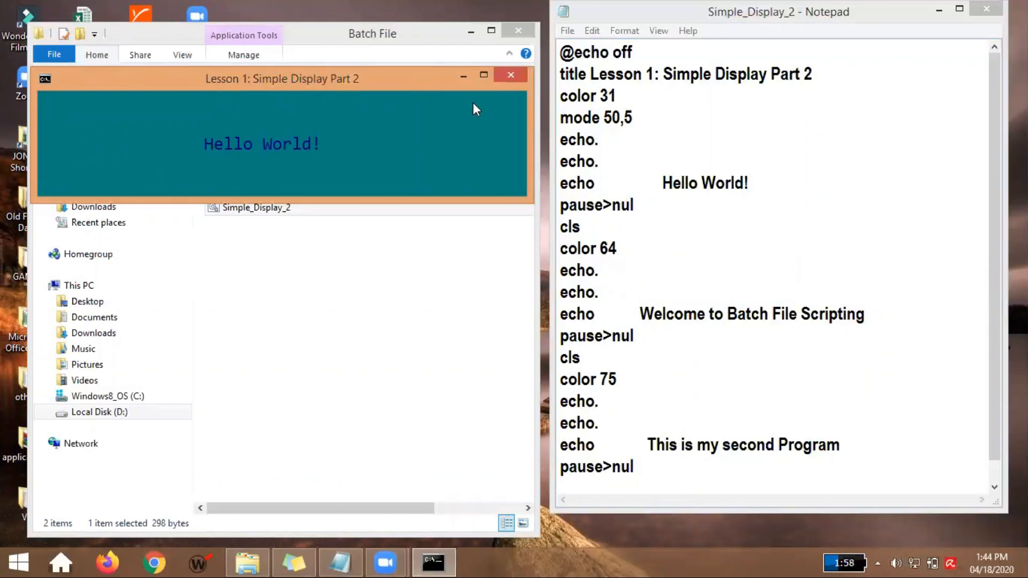
pyautogui.moveTo(458, 92)
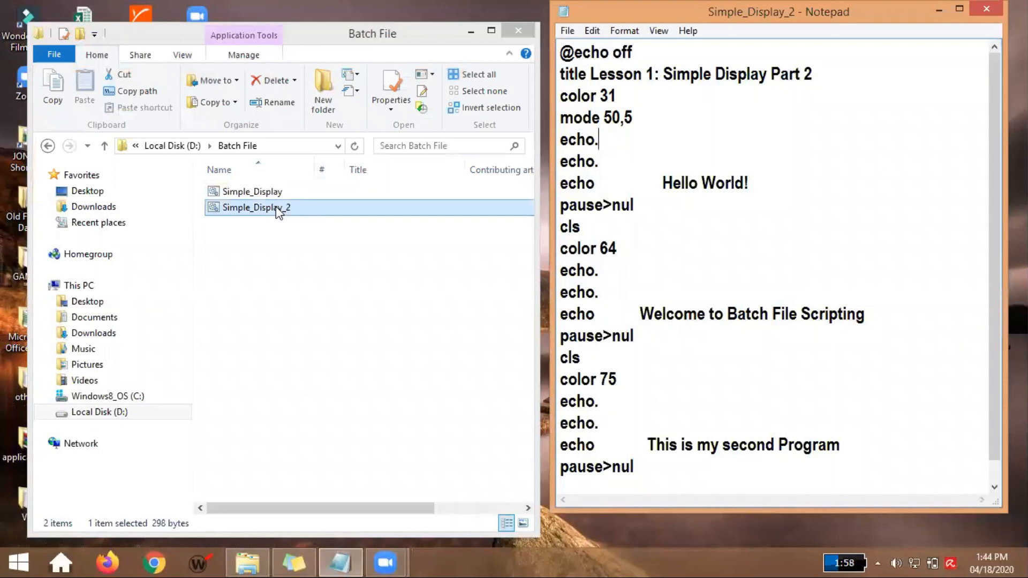
pyautogui.doubleClick(256, 206)
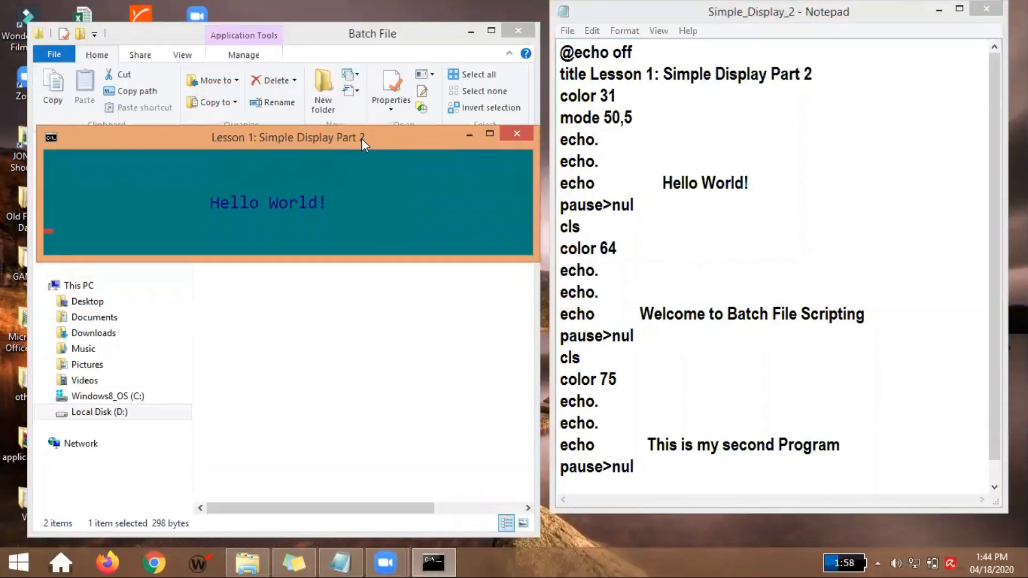
pyautogui.click(517, 133)
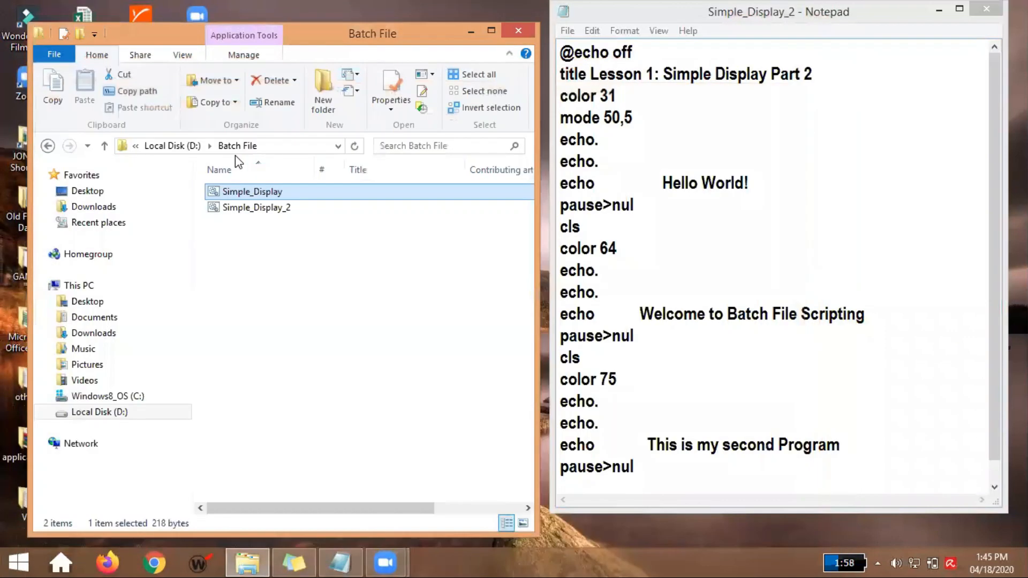
pyautogui.rightClick(253, 192)
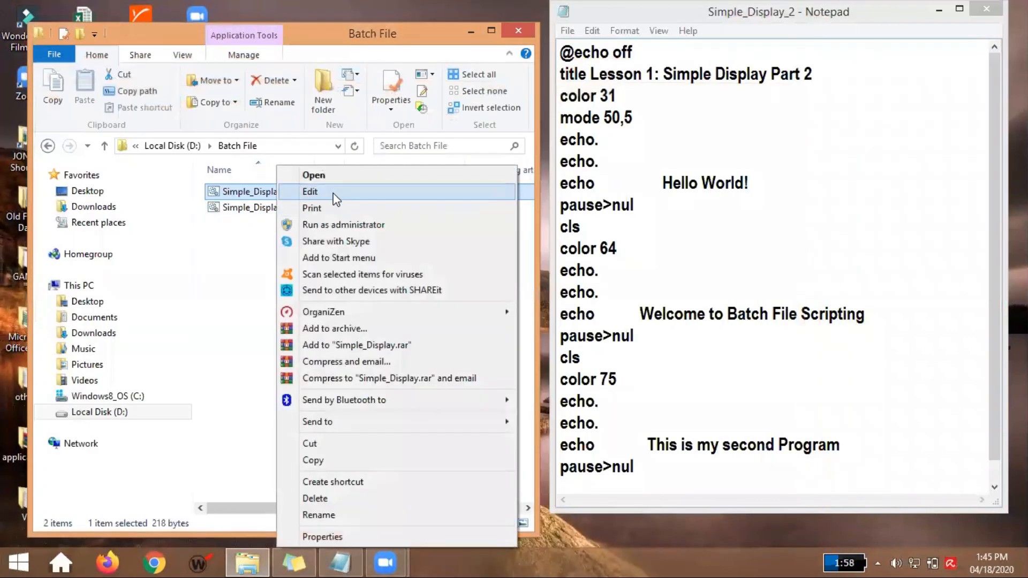
pyautogui.click(310, 192)
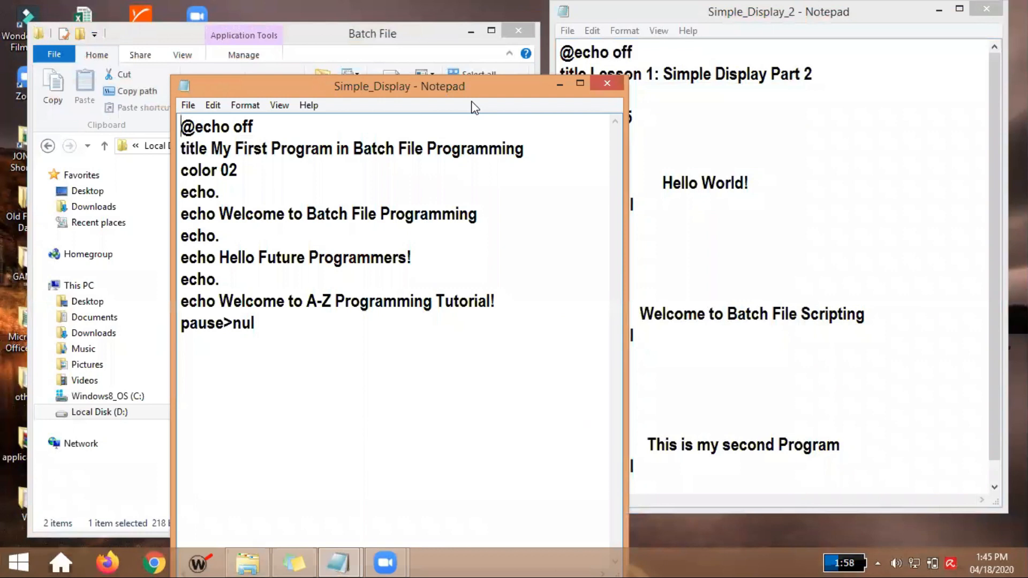
pyautogui.moveTo(607, 84)
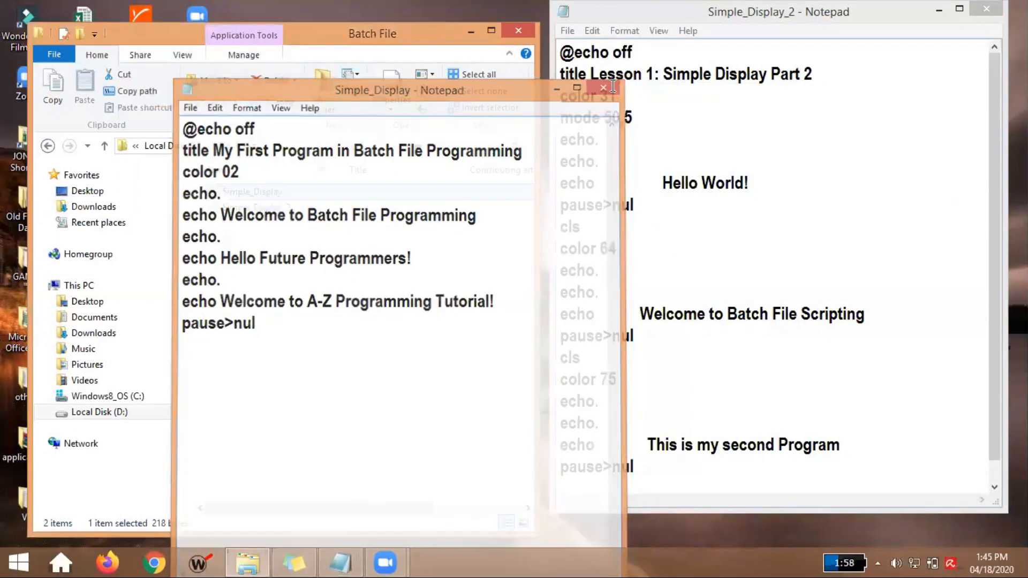
pyautogui.click(603, 87)
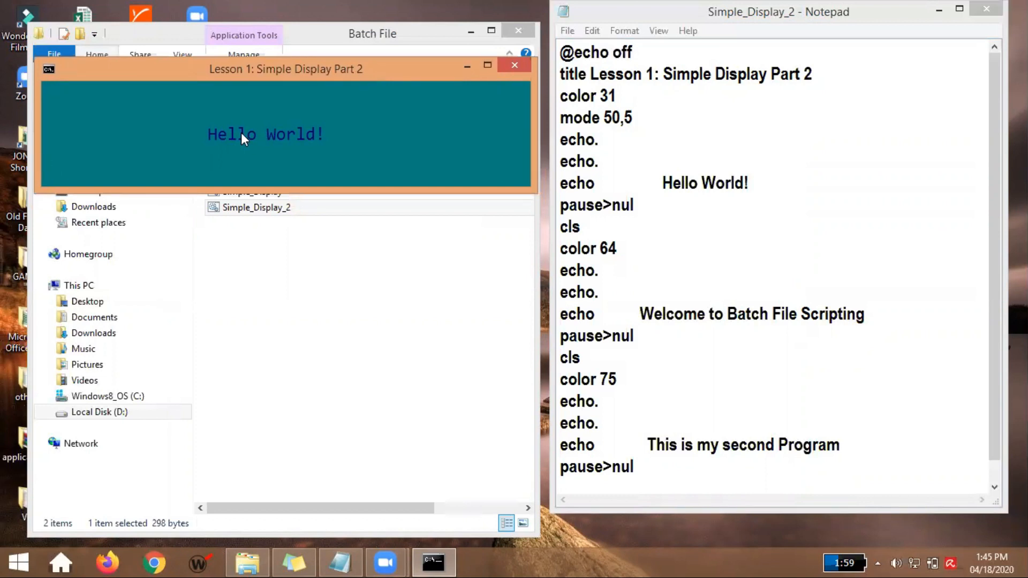
pyautogui.moveTo(449, 177)
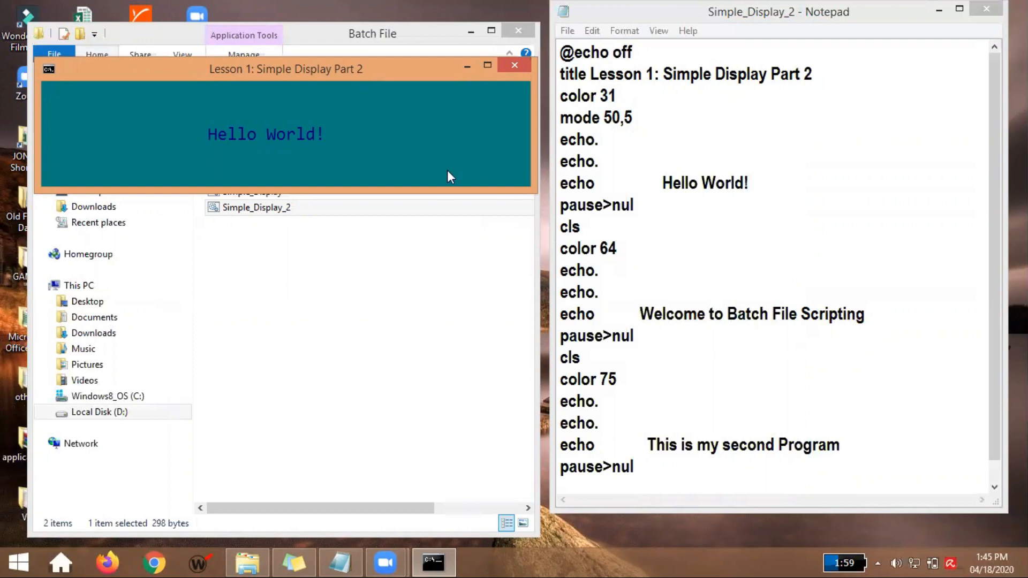
pyautogui.moveTo(449, 157)
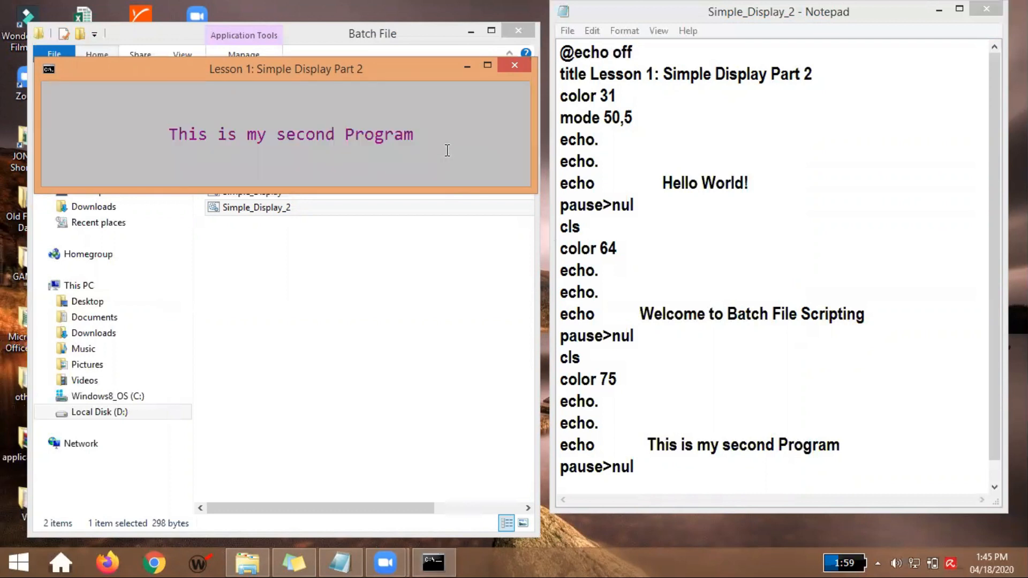
# Rerun Simple_Display_2 to its teal Hello World screen and highlight cls in the script
pyautogui.click(516, 65)
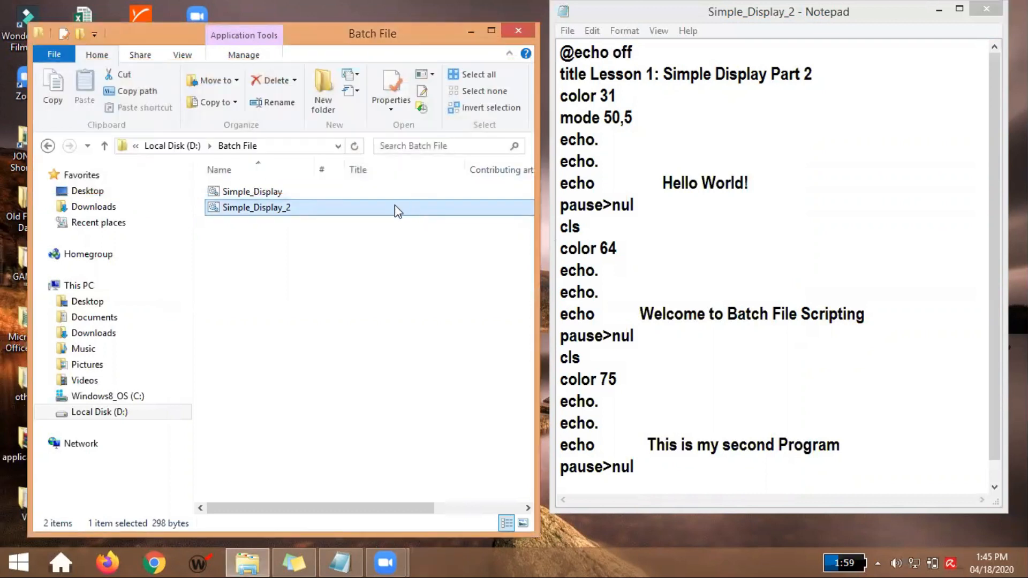
pyautogui.doubleClick(256, 207)
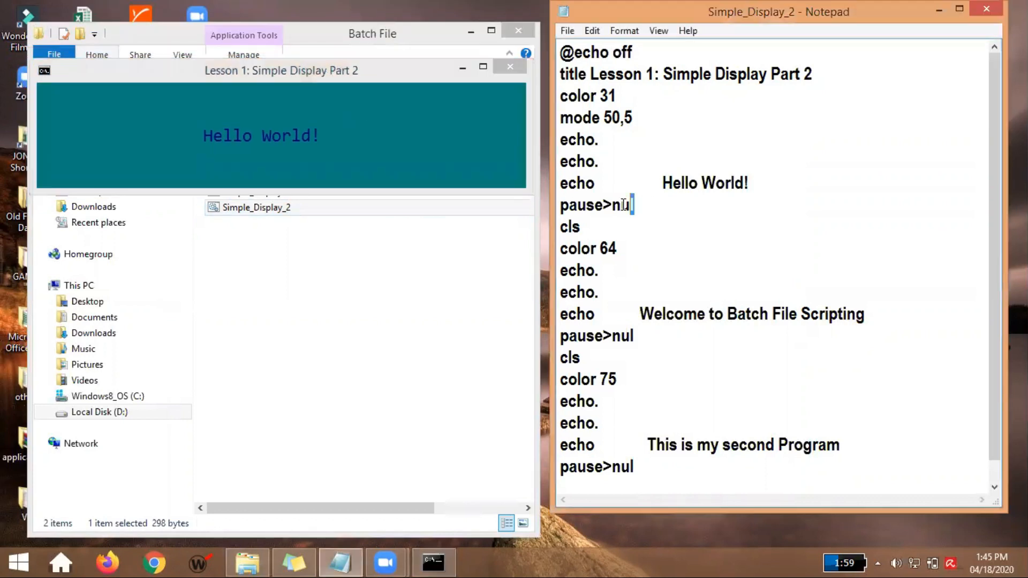
pyautogui.doubleClick(569, 226)
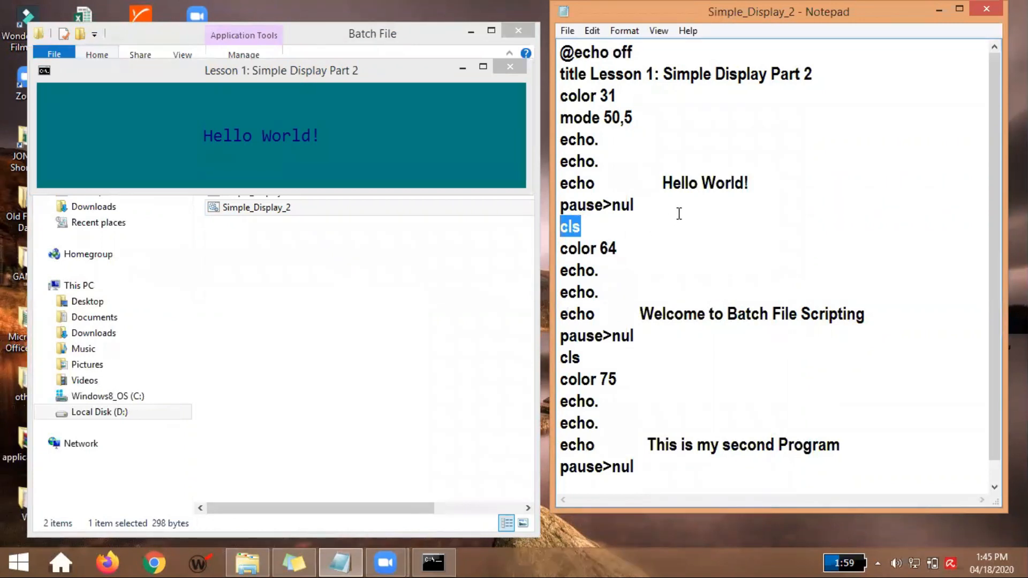
pyautogui.moveTo(501, 247)
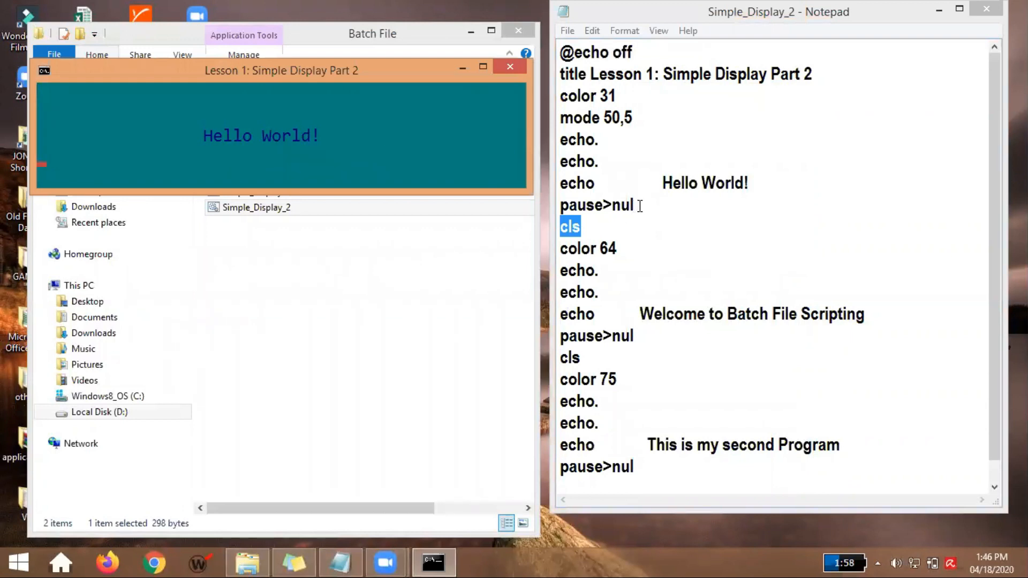
pyautogui.moveTo(662, 221)
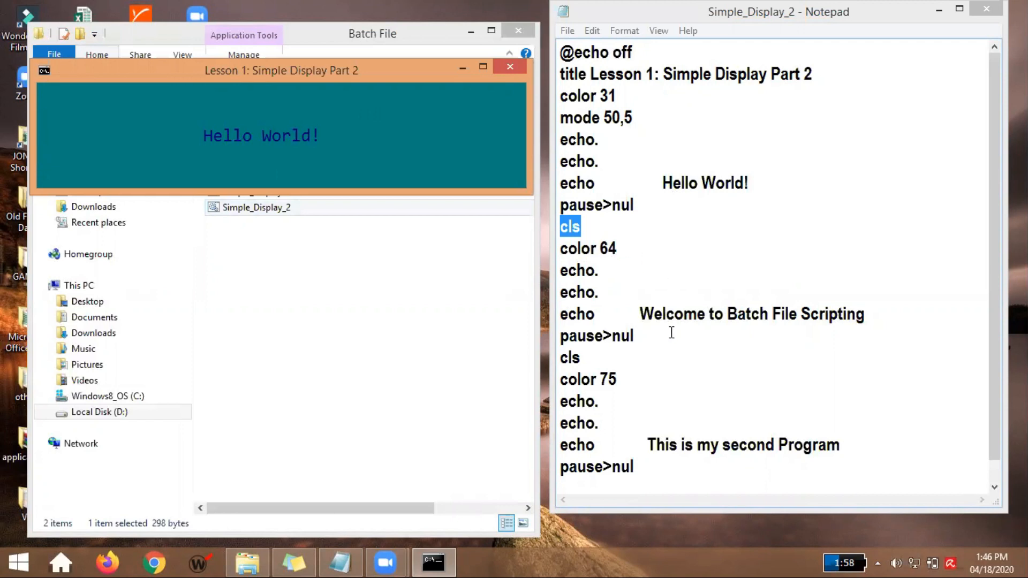
pyautogui.moveTo(705, 314)
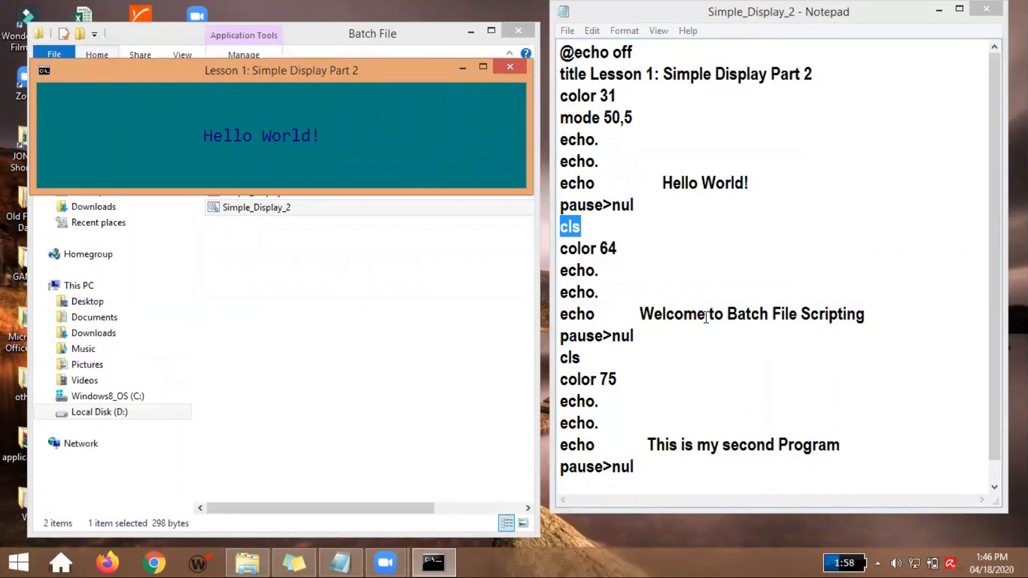
pyautogui.moveTo(442, 137)
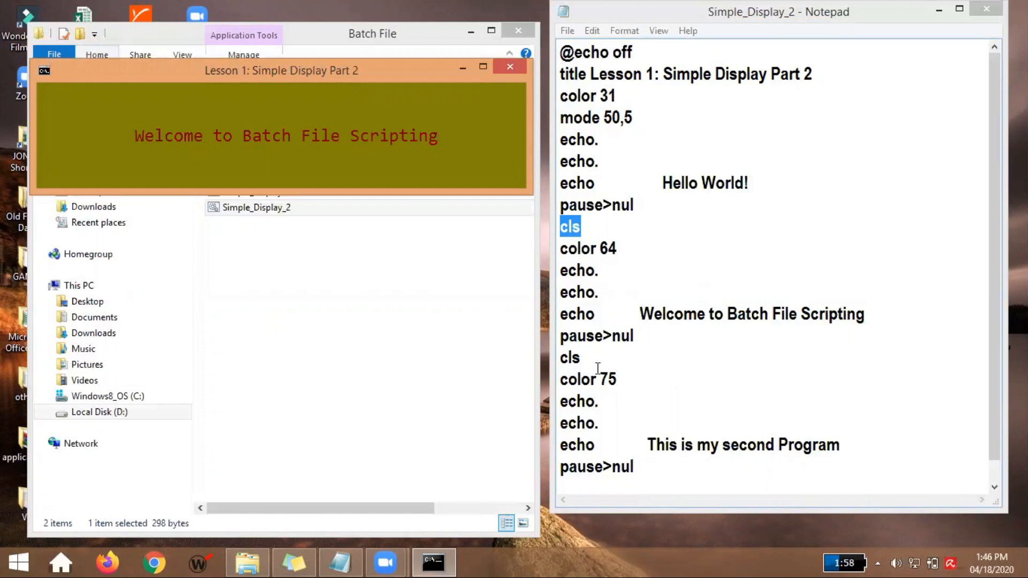
pyautogui.moveTo(558, 383)
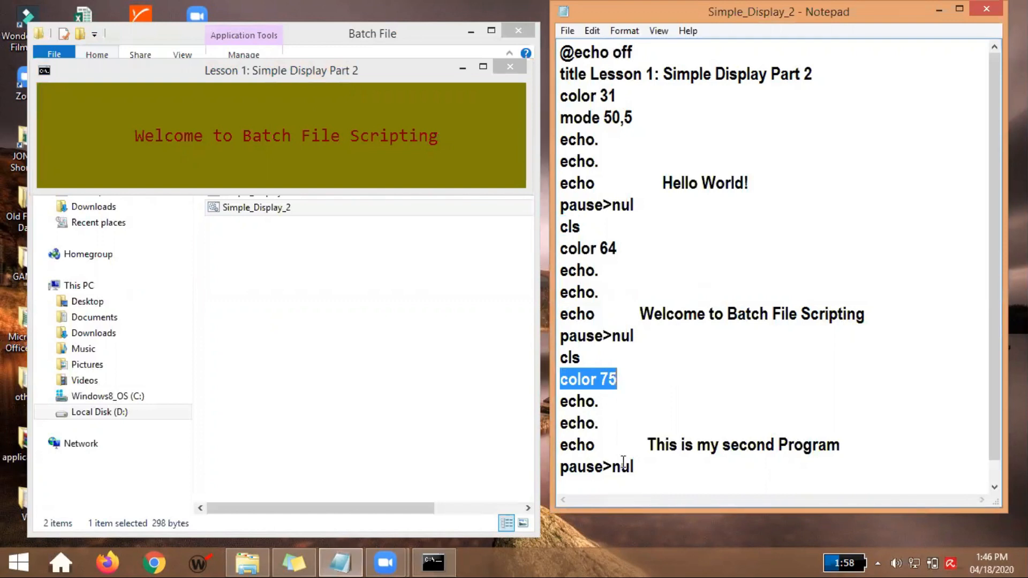
# Point out the color 75 and echo commands in Notepad, then refocus the running console
pyautogui.doubleClick(577, 444)
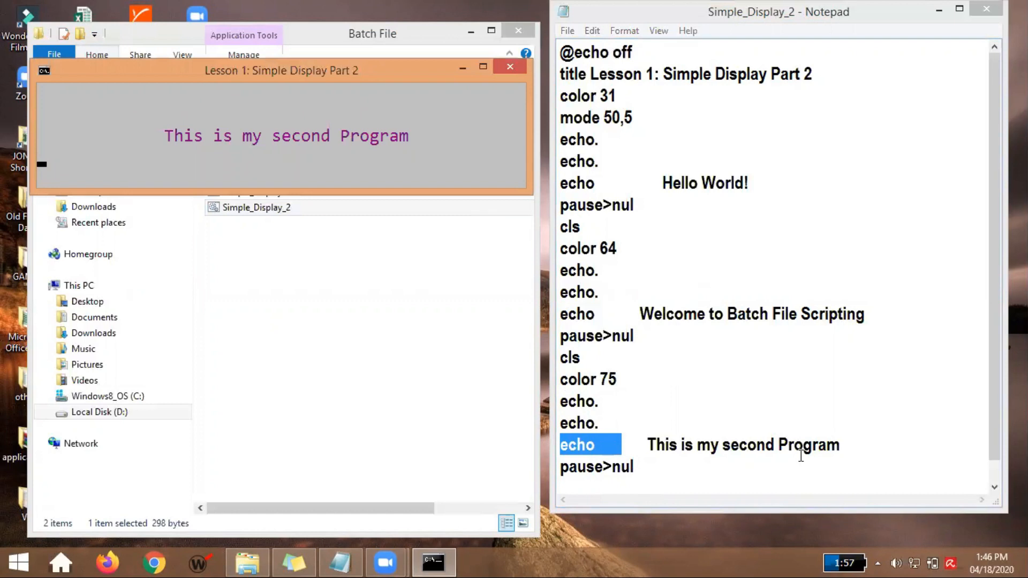
pyautogui.click(662, 467)
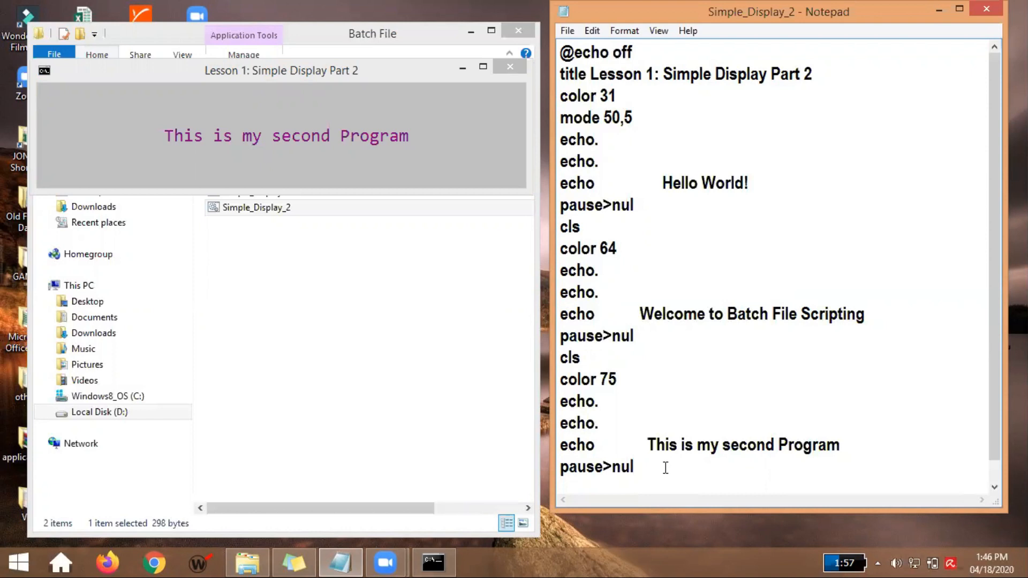
pyautogui.moveTo(998, 190)
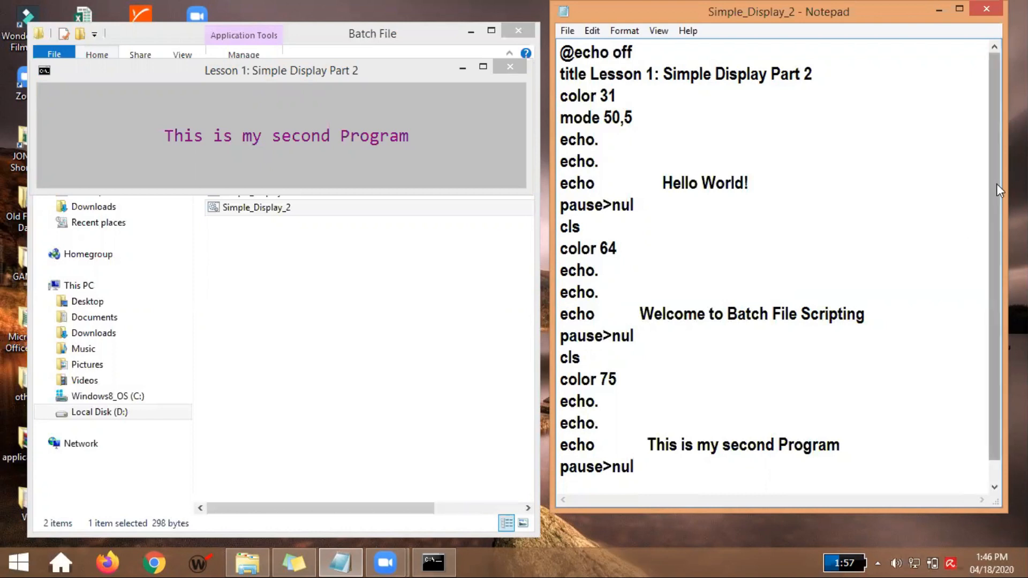
pyautogui.scroll(-3)
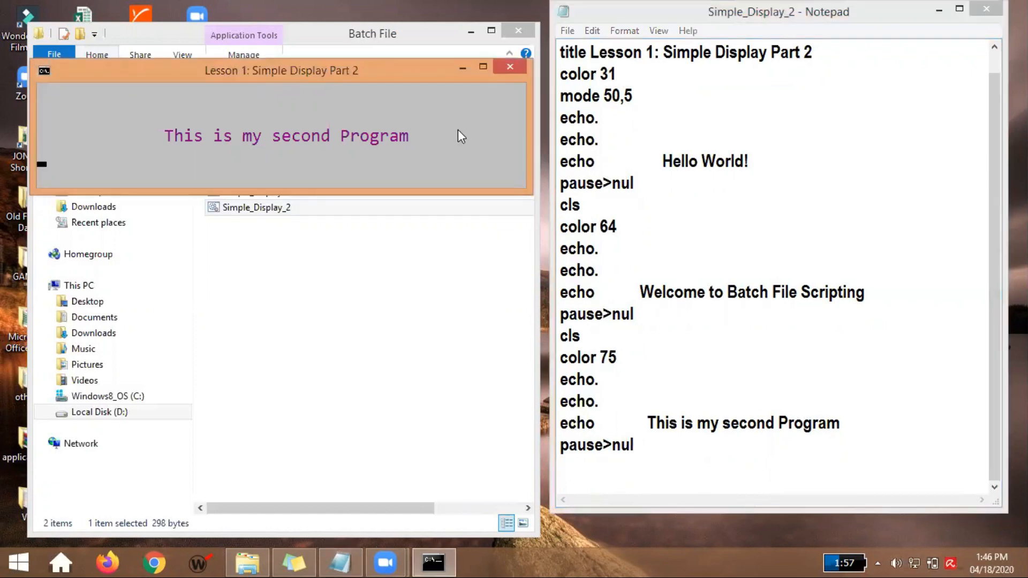
pyautogui.click(510, 66)
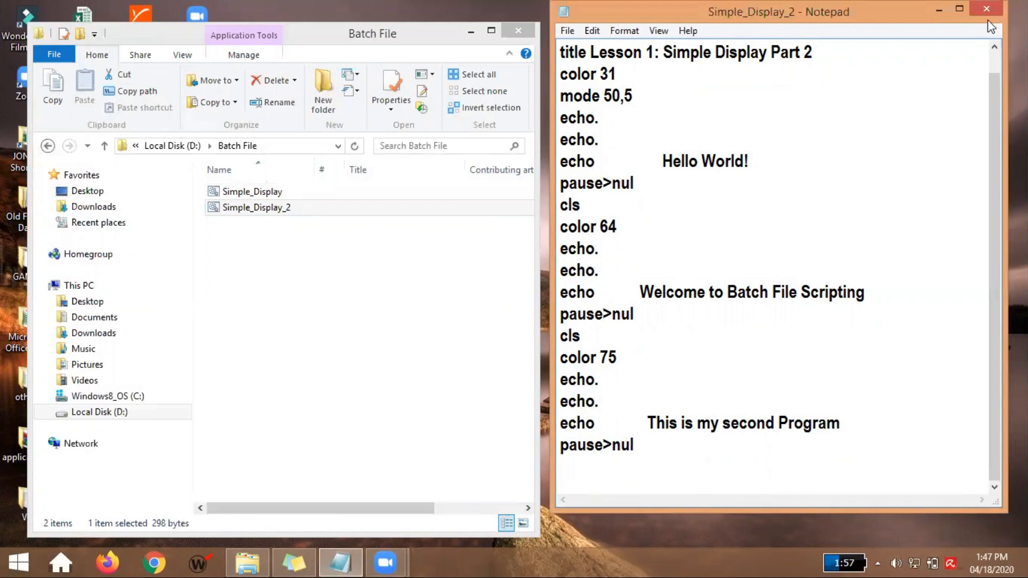
pyautogui.write('@echo off')
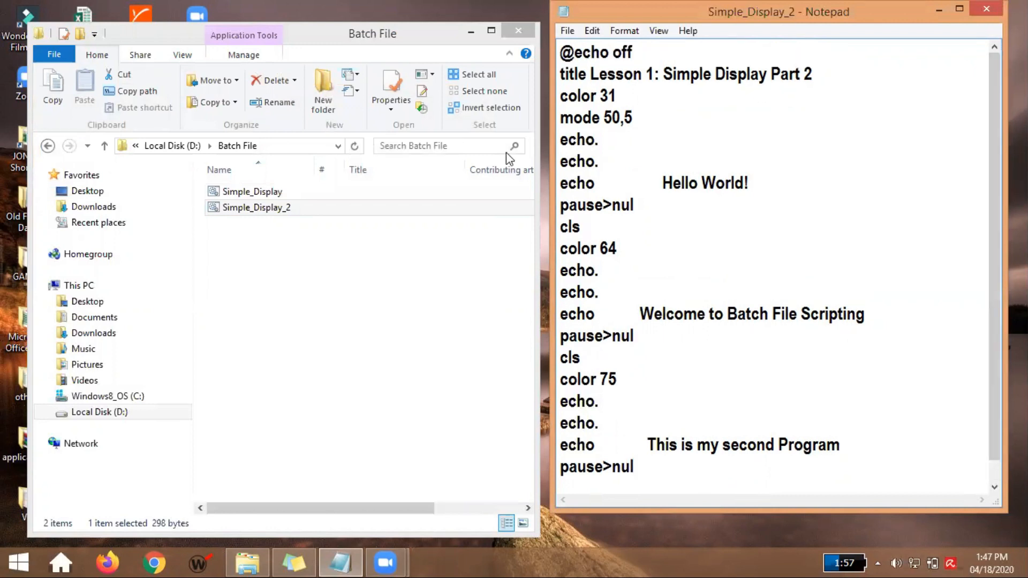
pyautogui.doubleClick(256, 207)
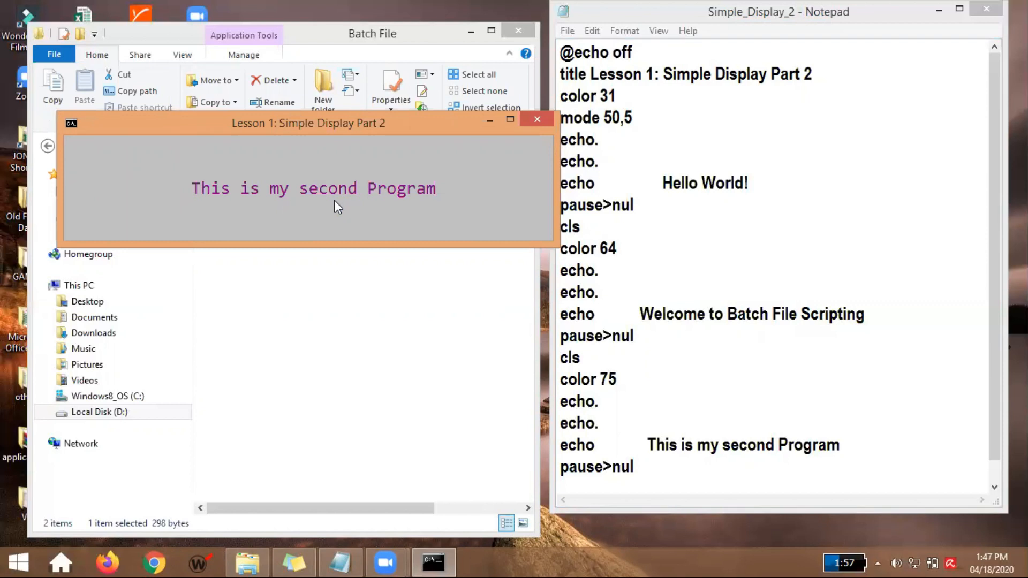
pyautogui.click(537, 119)
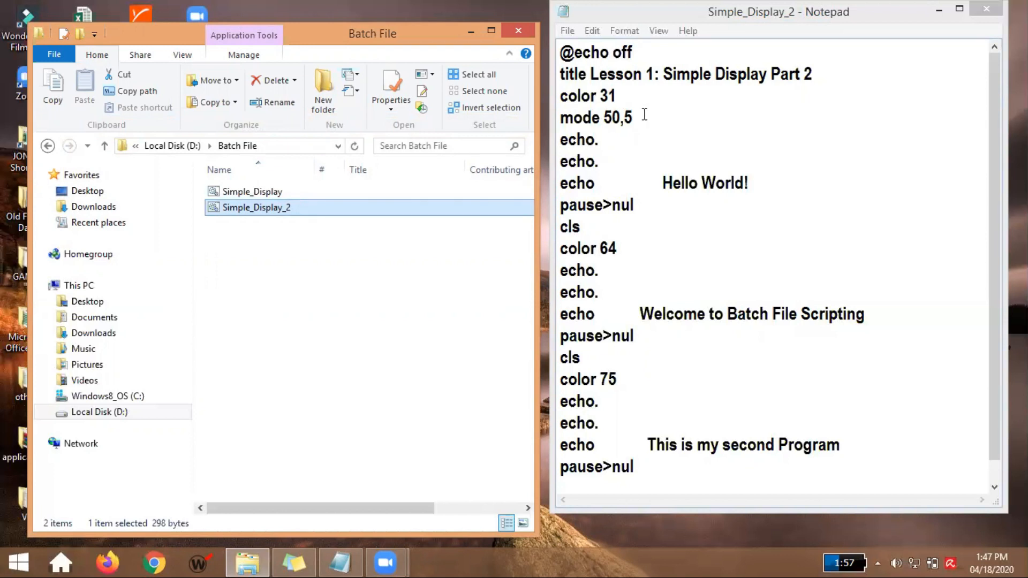
pyautogui.moveTo(659, 182)
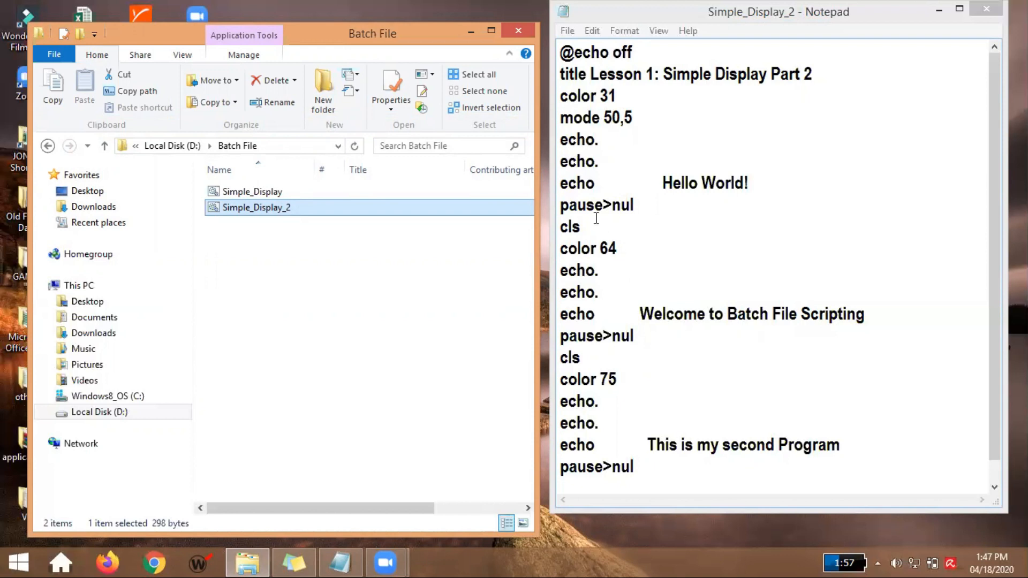
pyautogui.moveTo(590, 250)
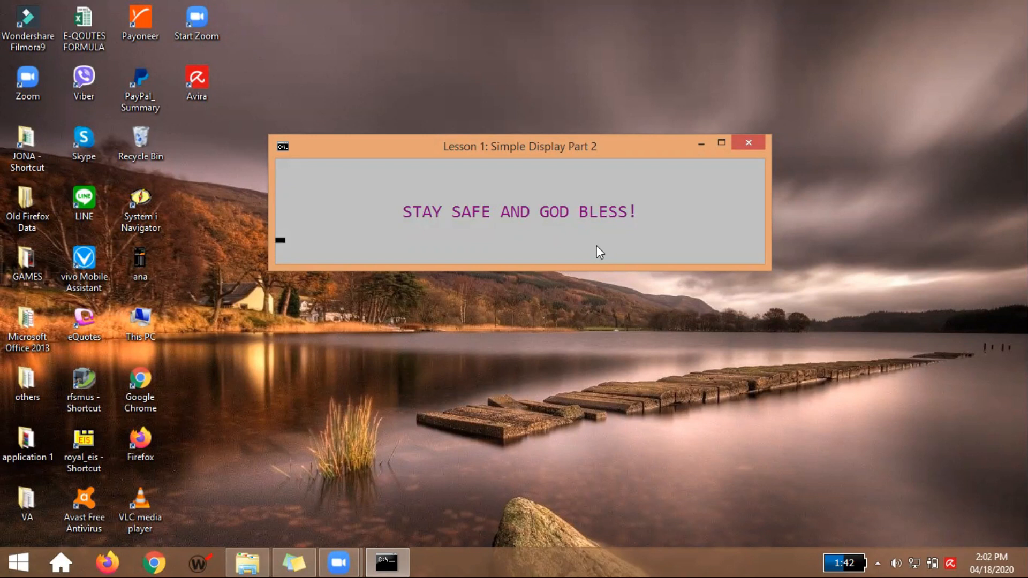
pyautogui.moveTo(589, 56)
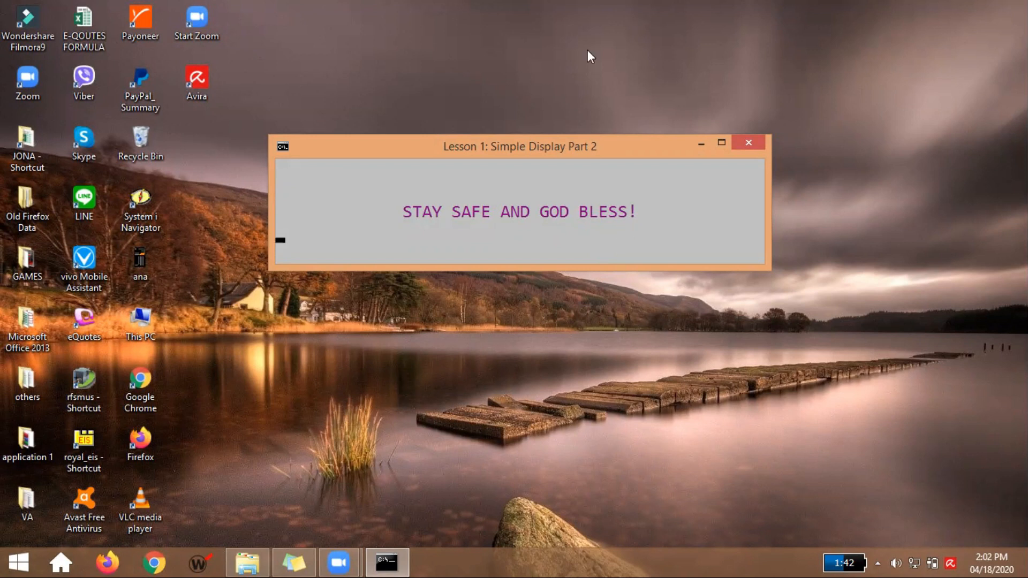